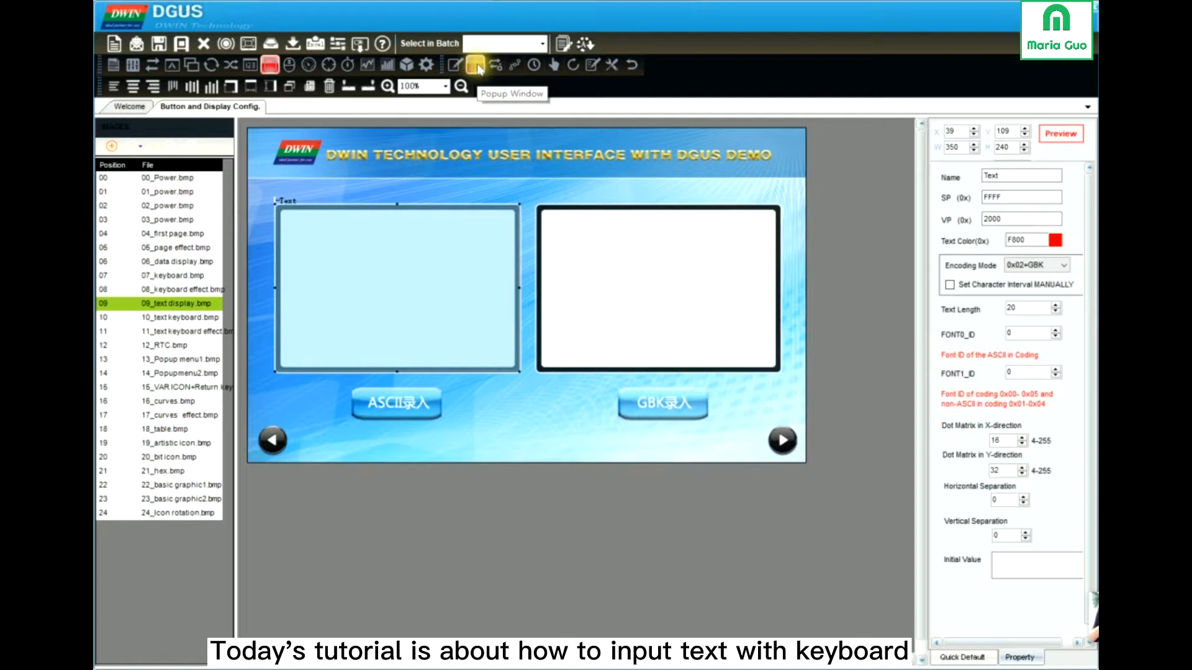
mouse_move(475, 64)
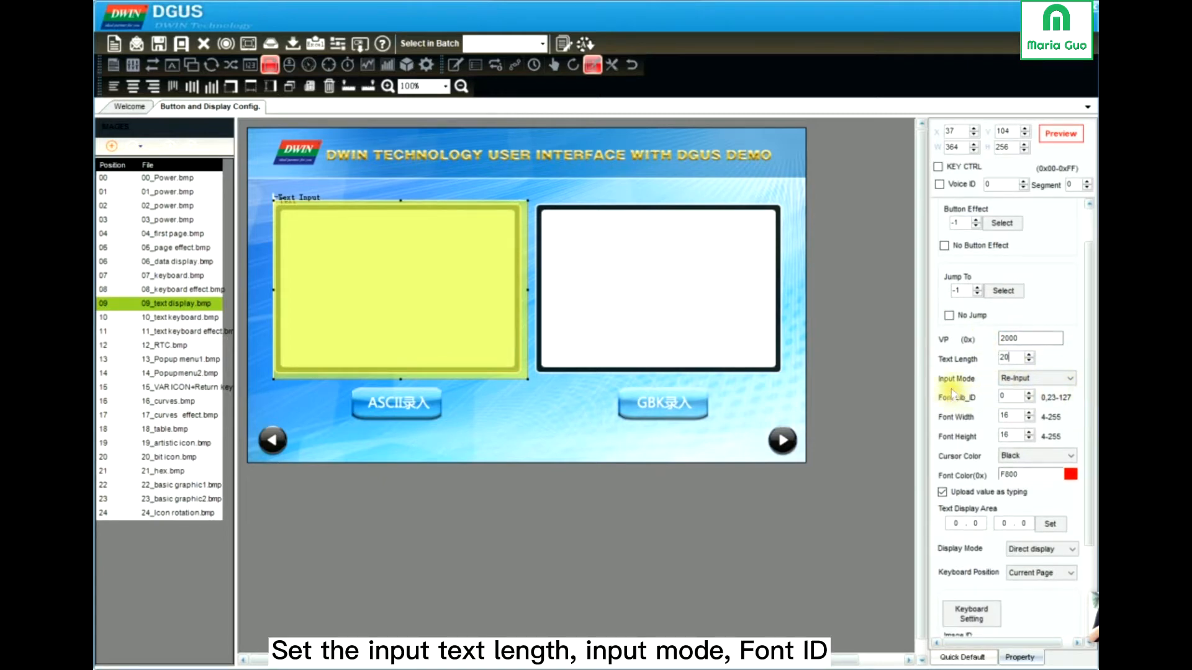
Keep Re-Input mode, set font height 32, keep black cursor, and disable 'Upload value as typing'
click(1072, 378)
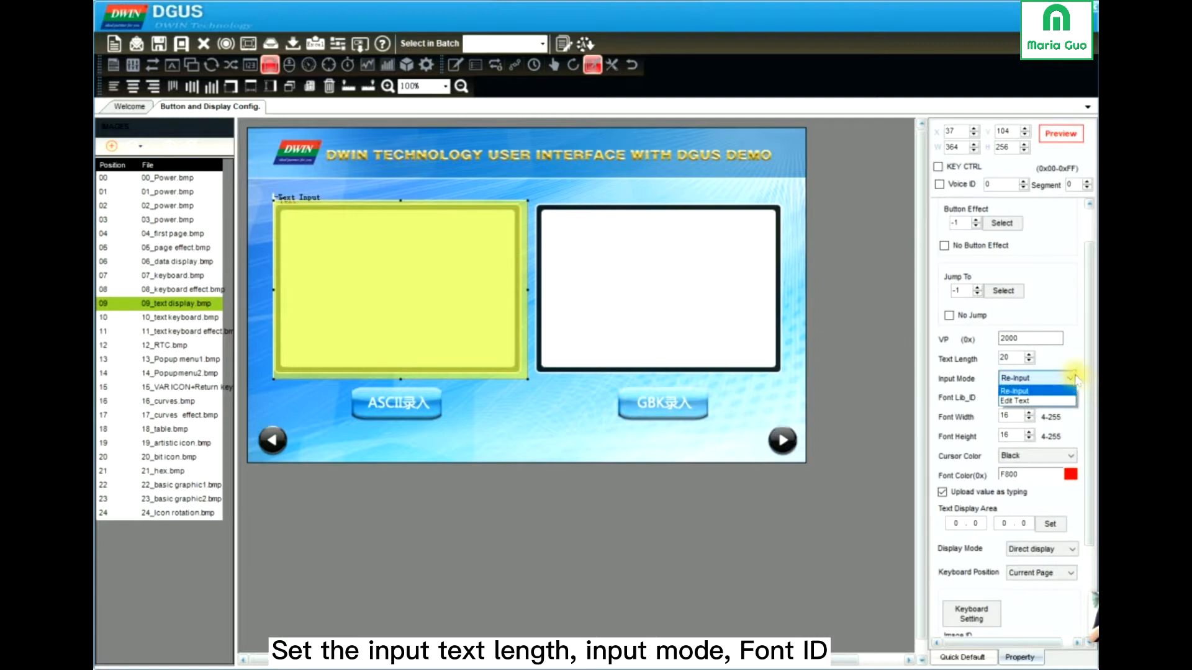
click(1030, 378)
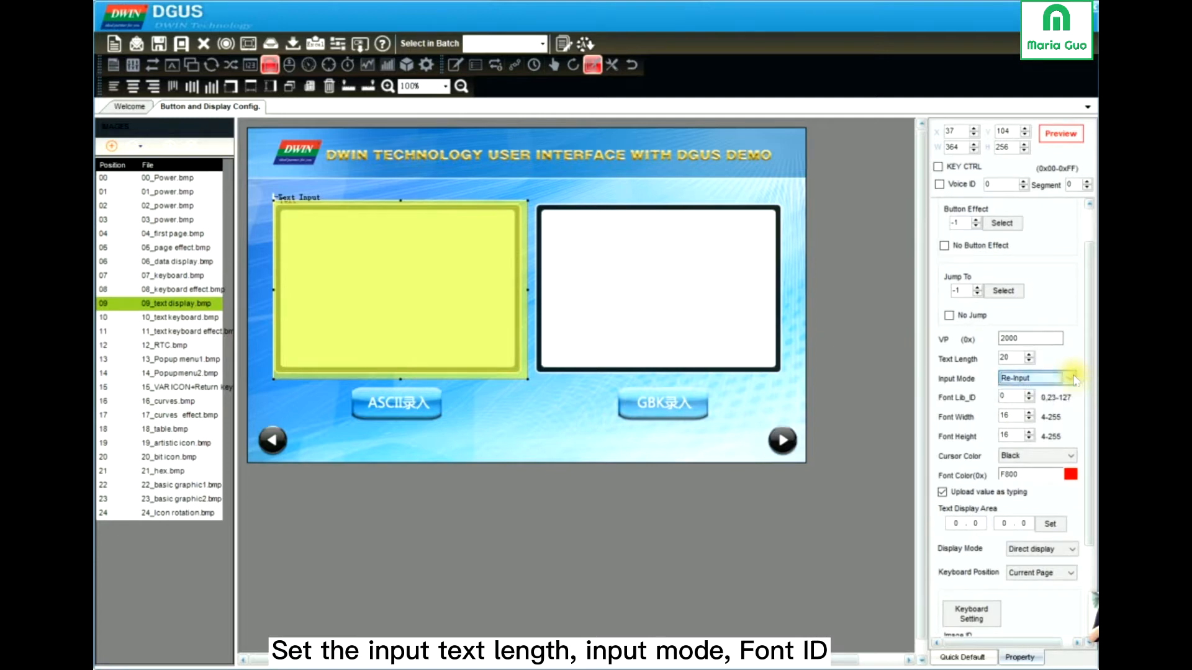
click(1011, 396)
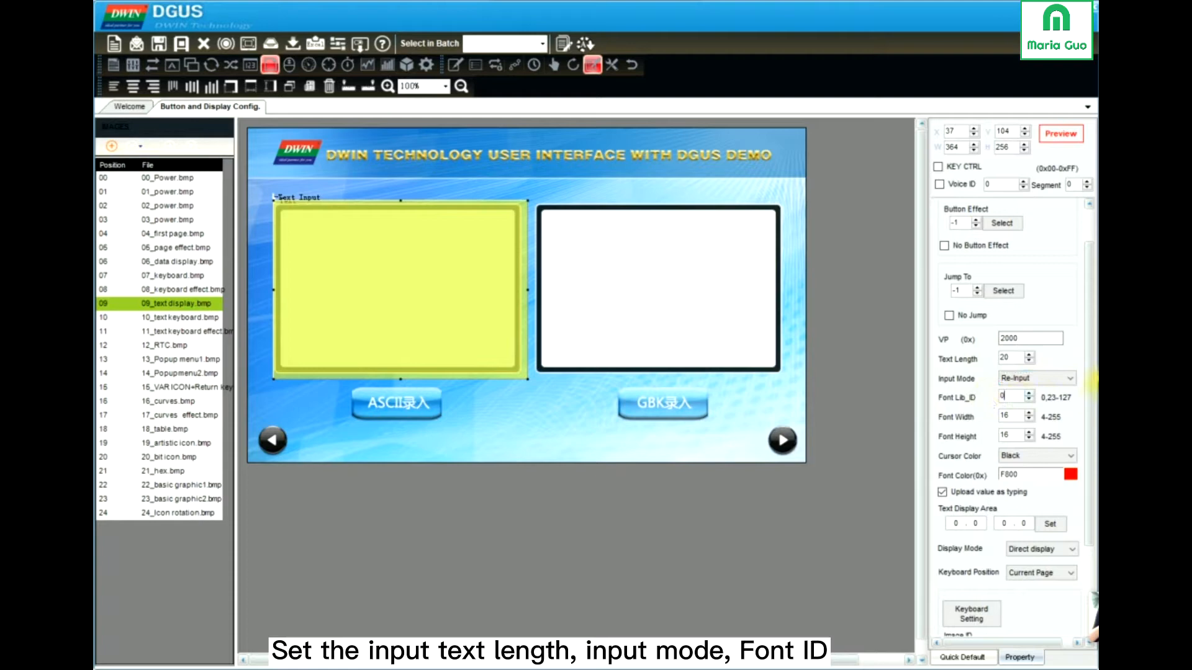
scroll(down, 3)
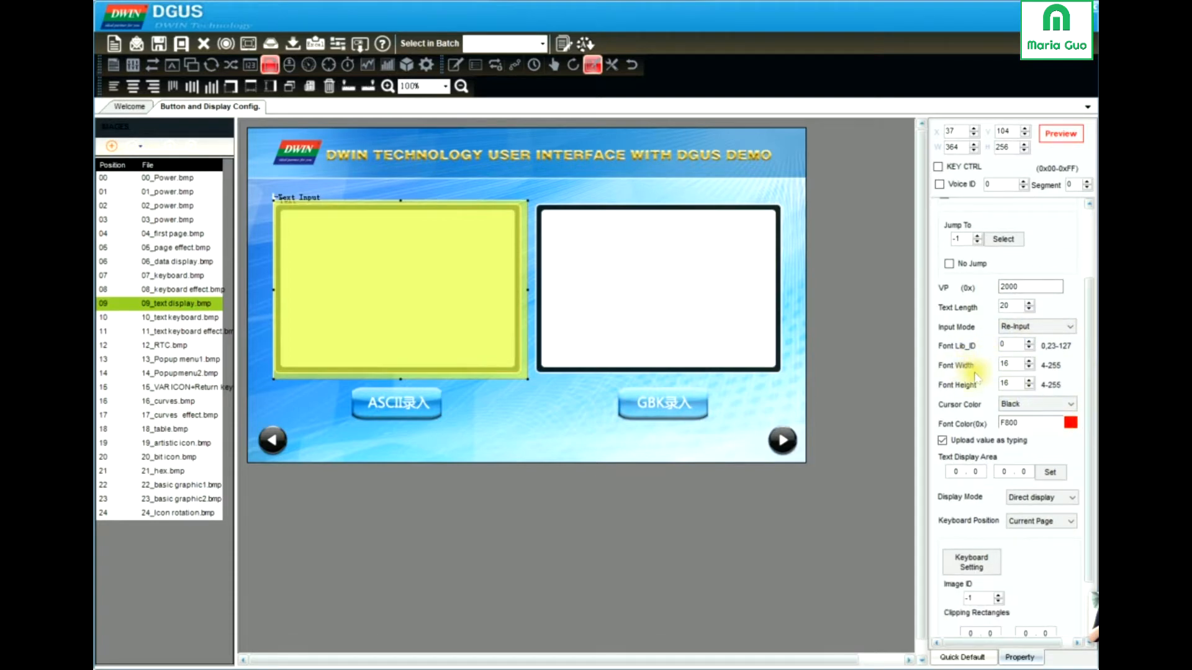
click(1011, 383)
text(32)
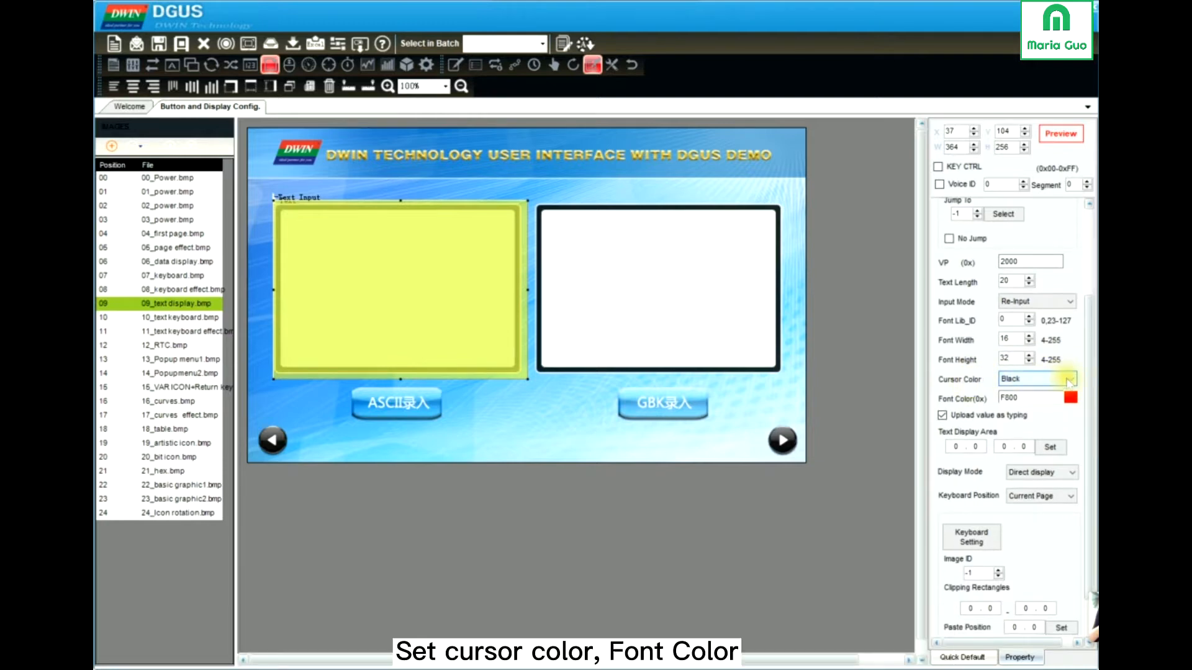
click(1069, 379)
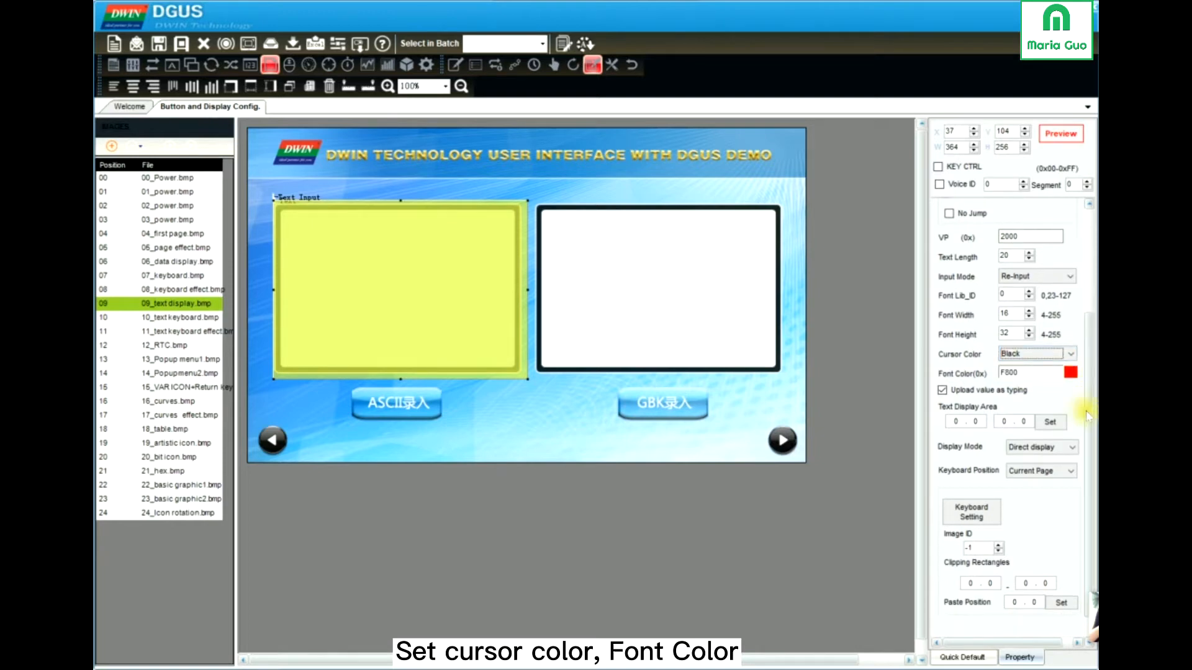
mouse_move(1090, 387)
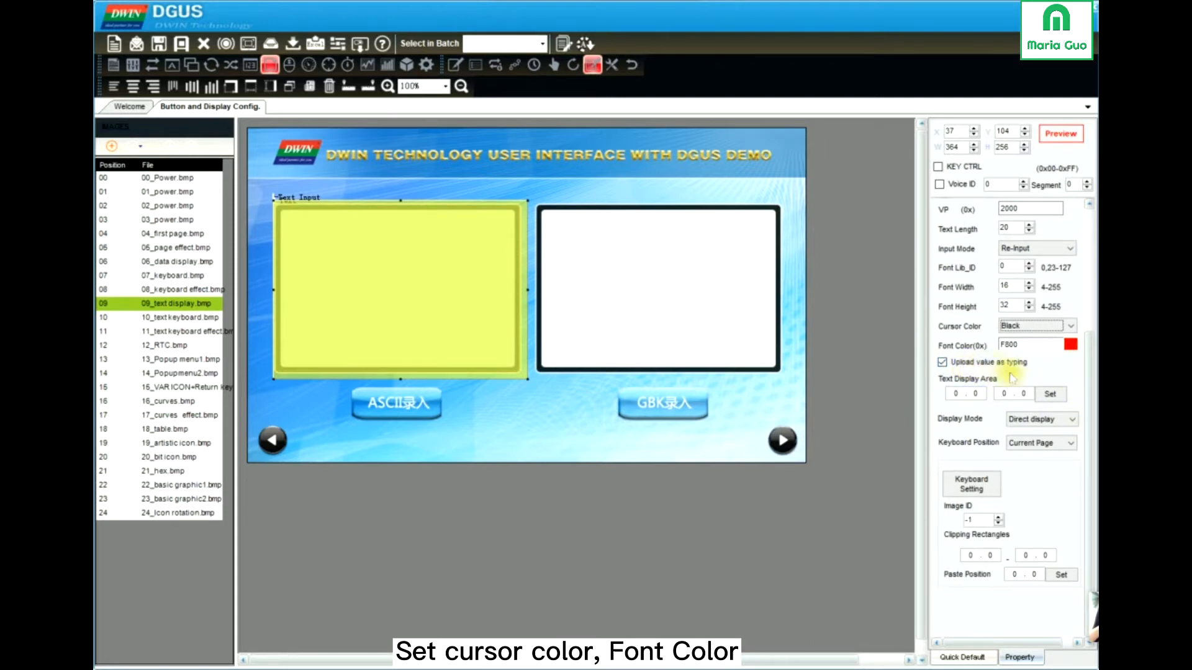
click(942, 362)
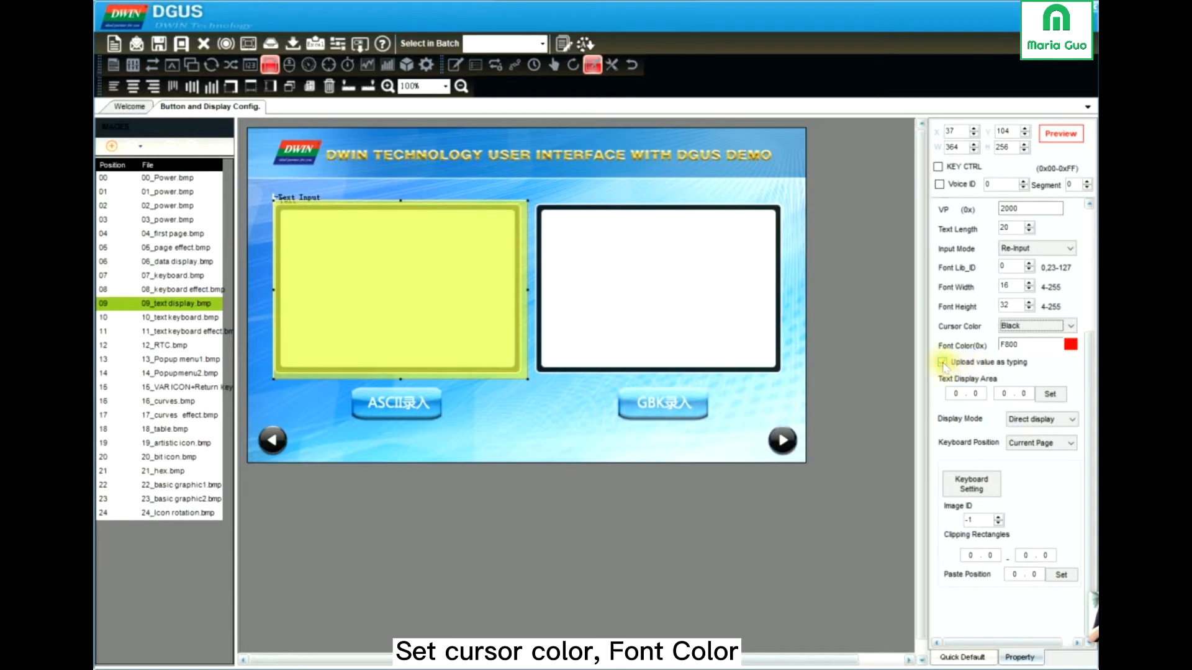
click(942, 362)
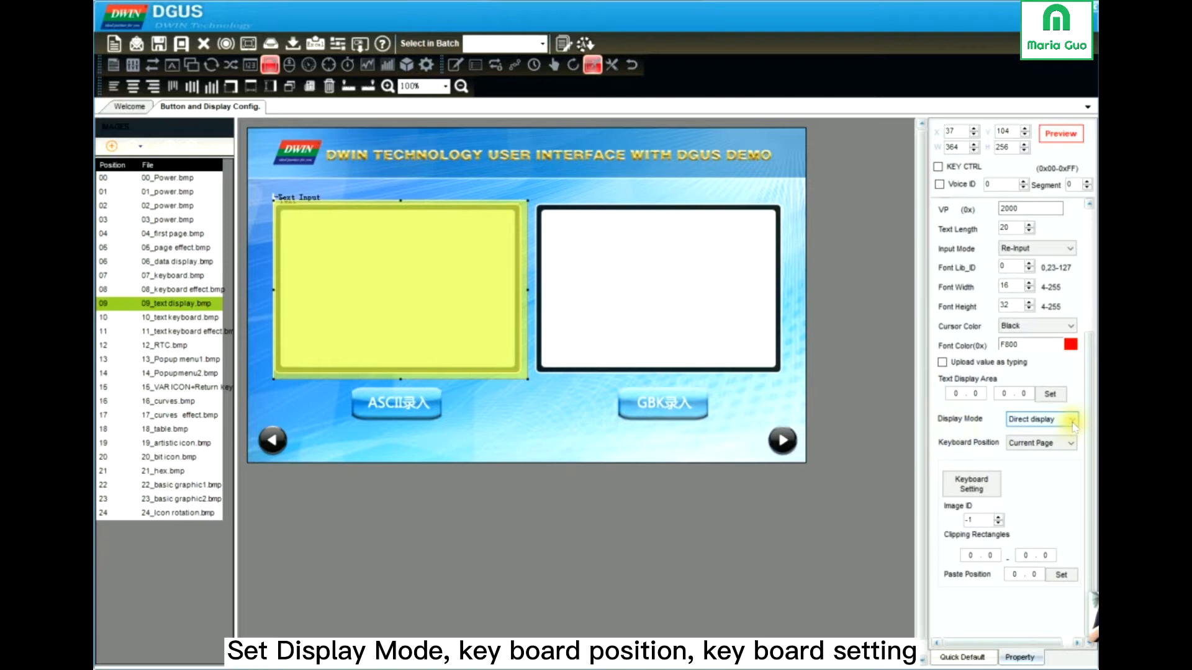
Keep Direct display, set Keyboard Position to Another Page, and open the Keyboard Setting image picker
click(1072, 419)
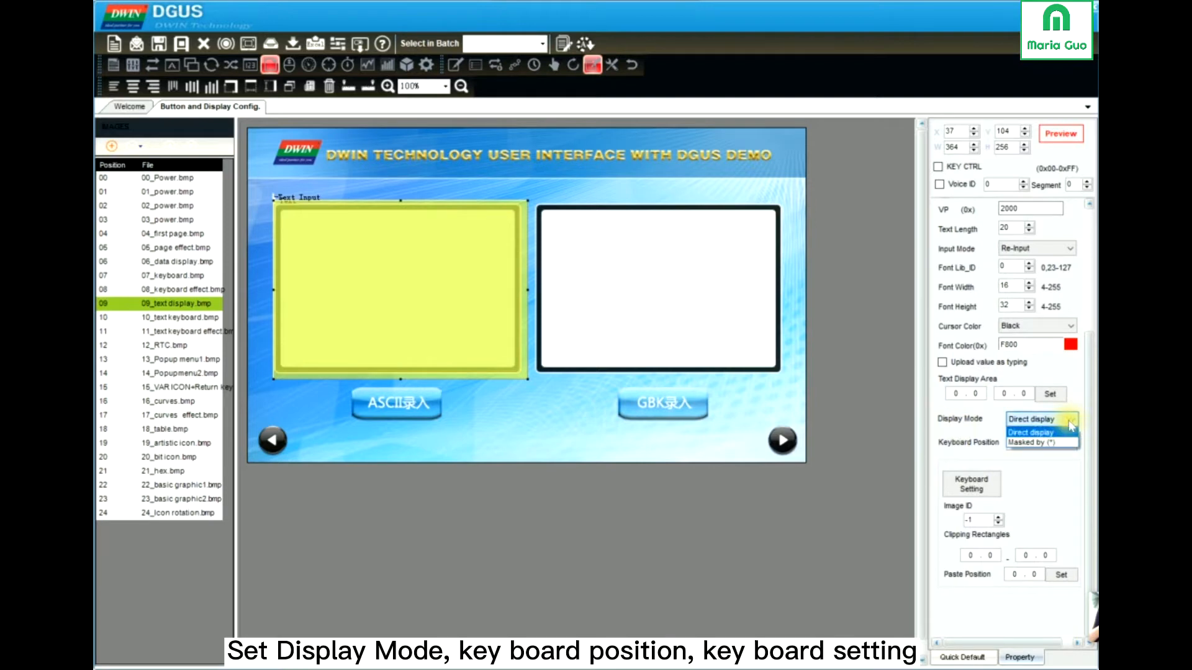
click(1041, 419)
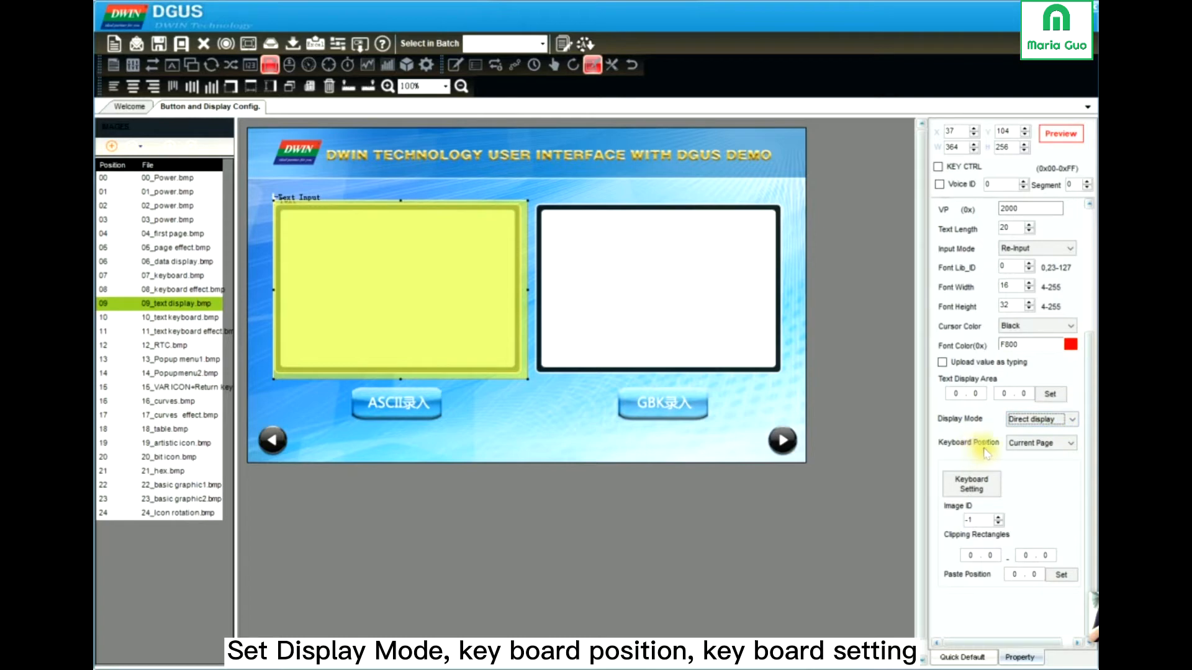
click(1072, 442)
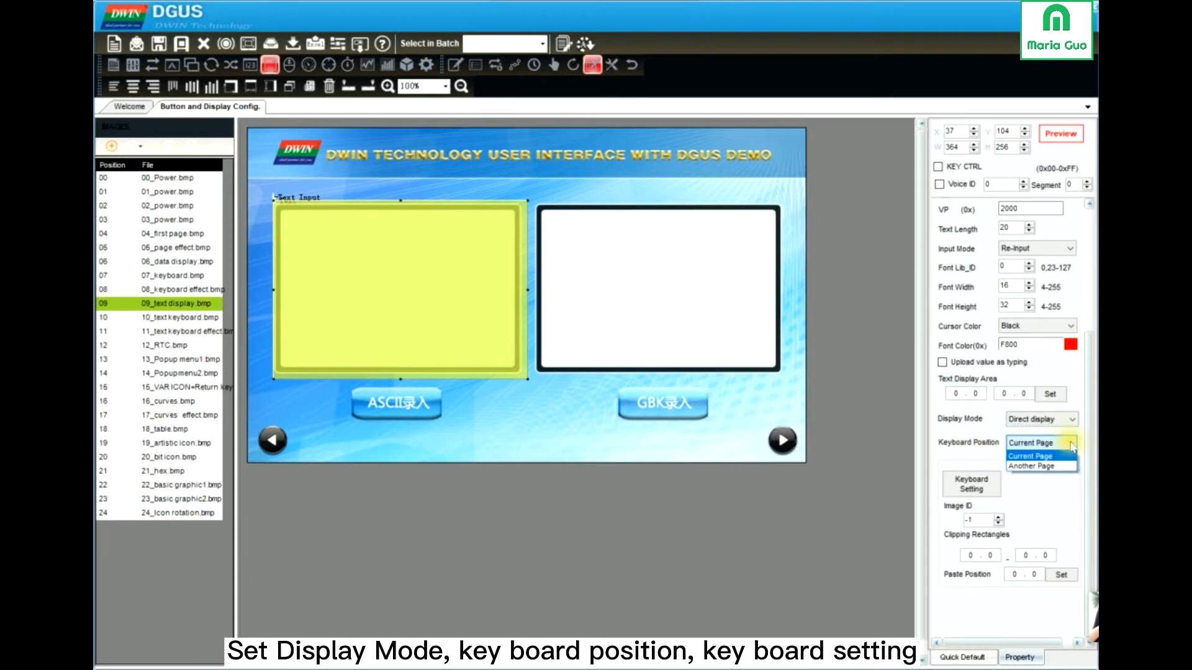
mouse_move(1036, 466)
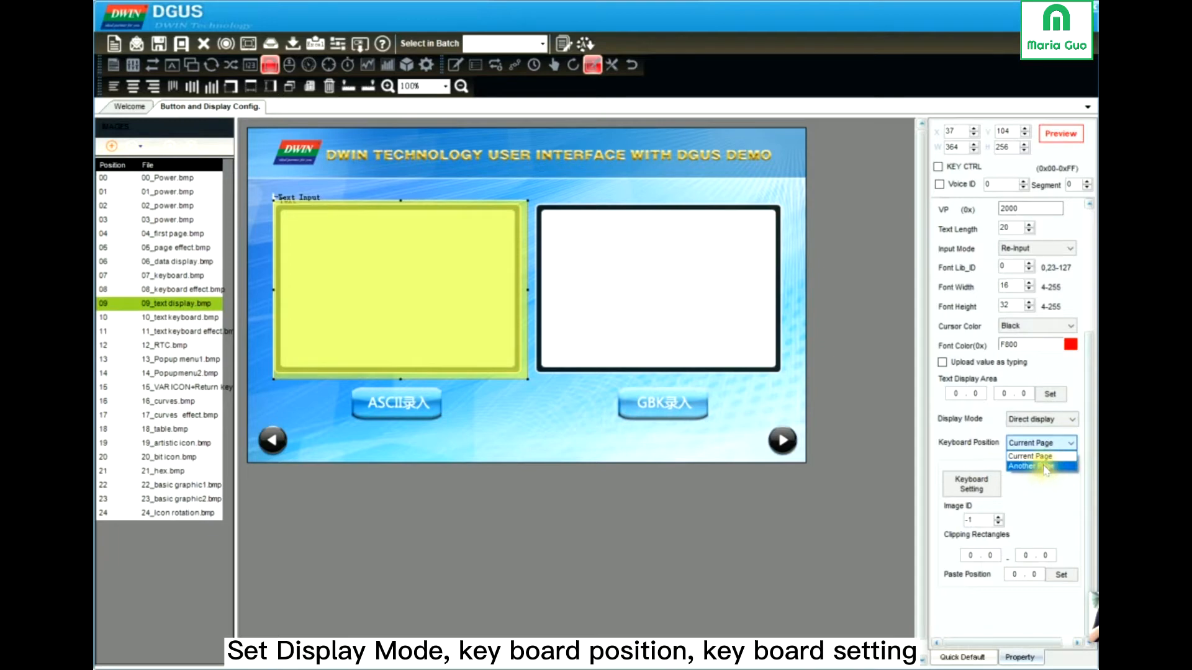
click(1042, 466)
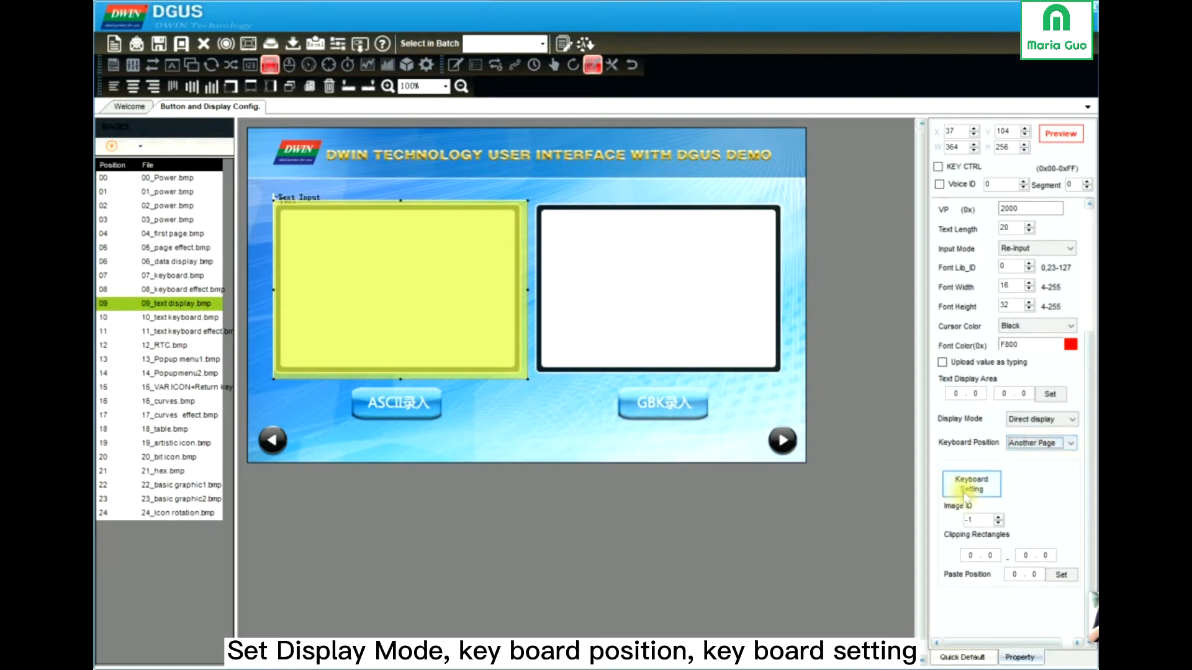
click(971, 484)
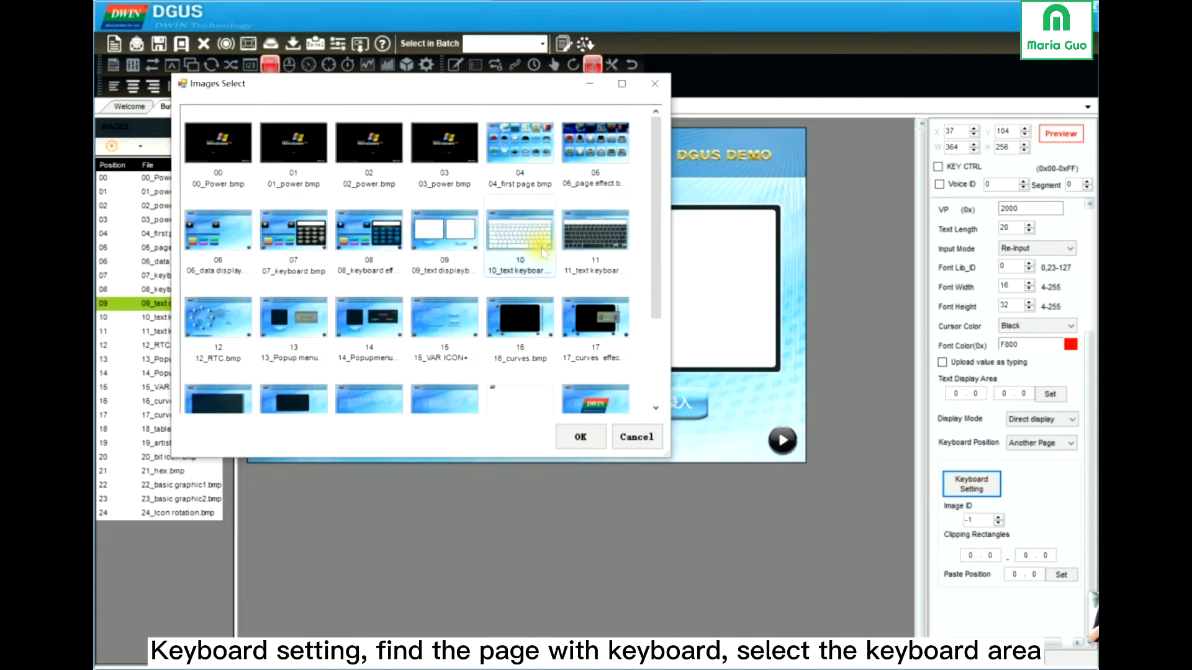
Use image 11's keyboard, clipped to 8,95–790,475, as the popup pasted at 8,95
click(595, 236)
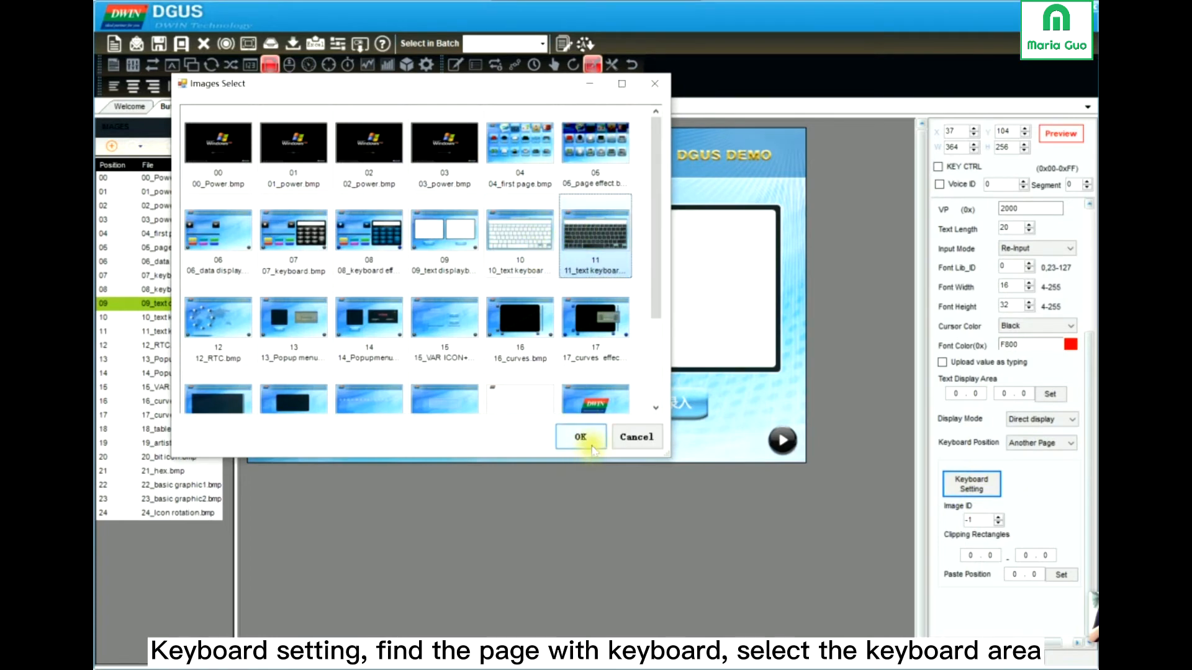
click(579, 436)
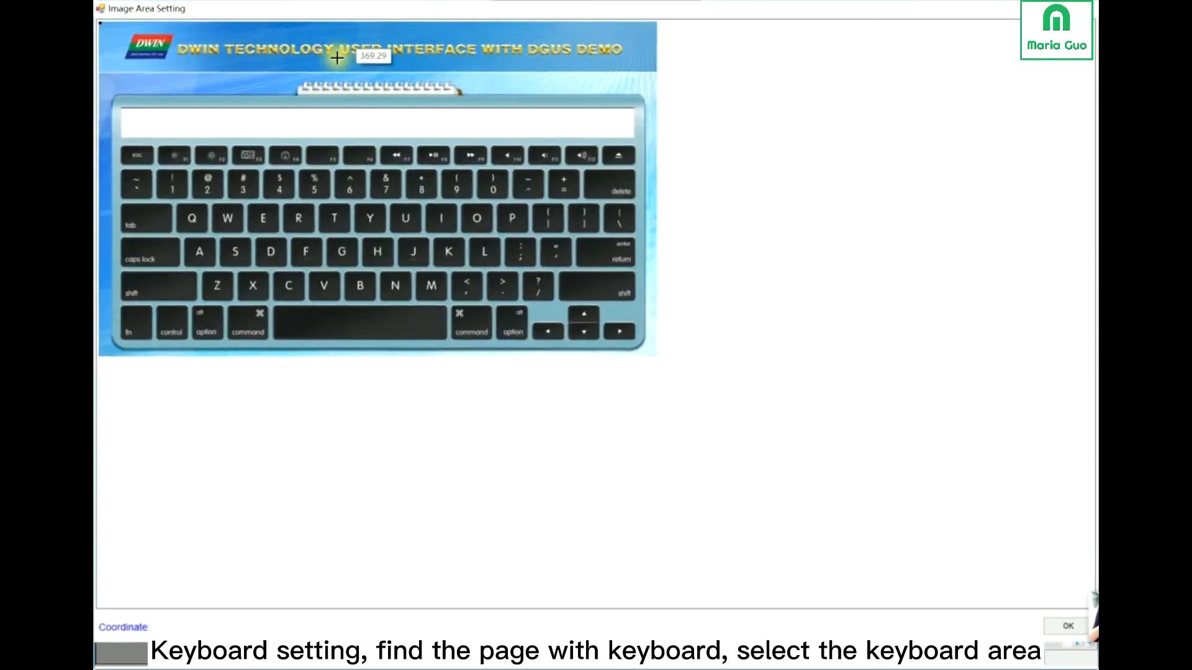
mouse_move(105, 88)
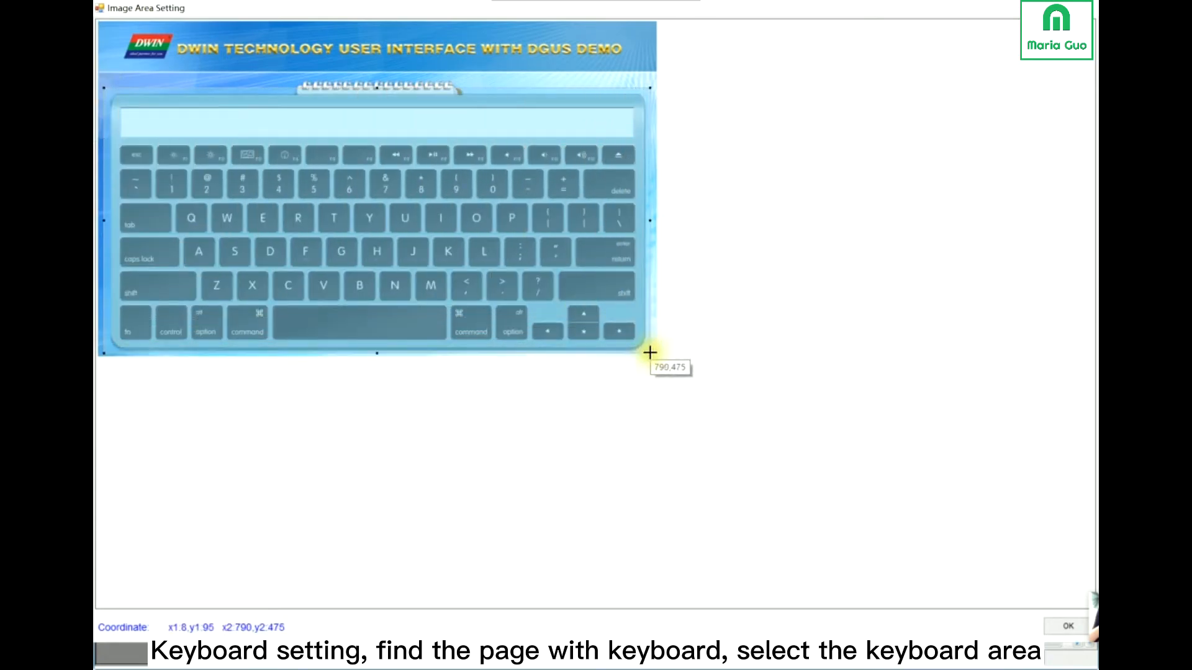
mouse_move(1046, 555)
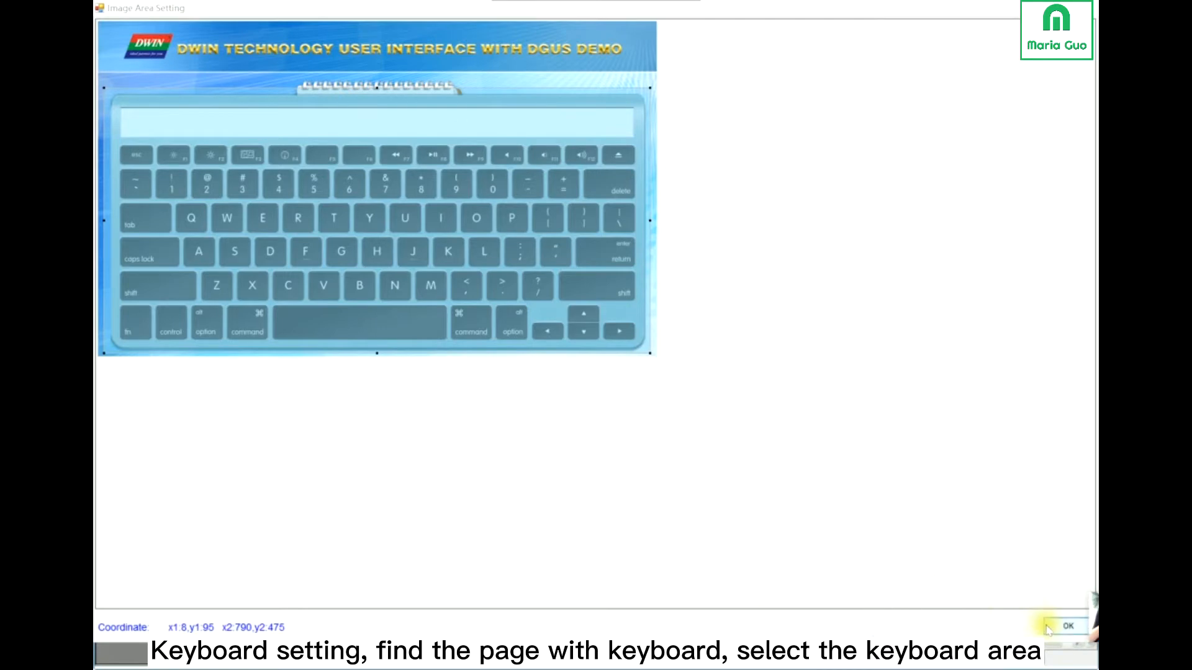
click(1068, 625)
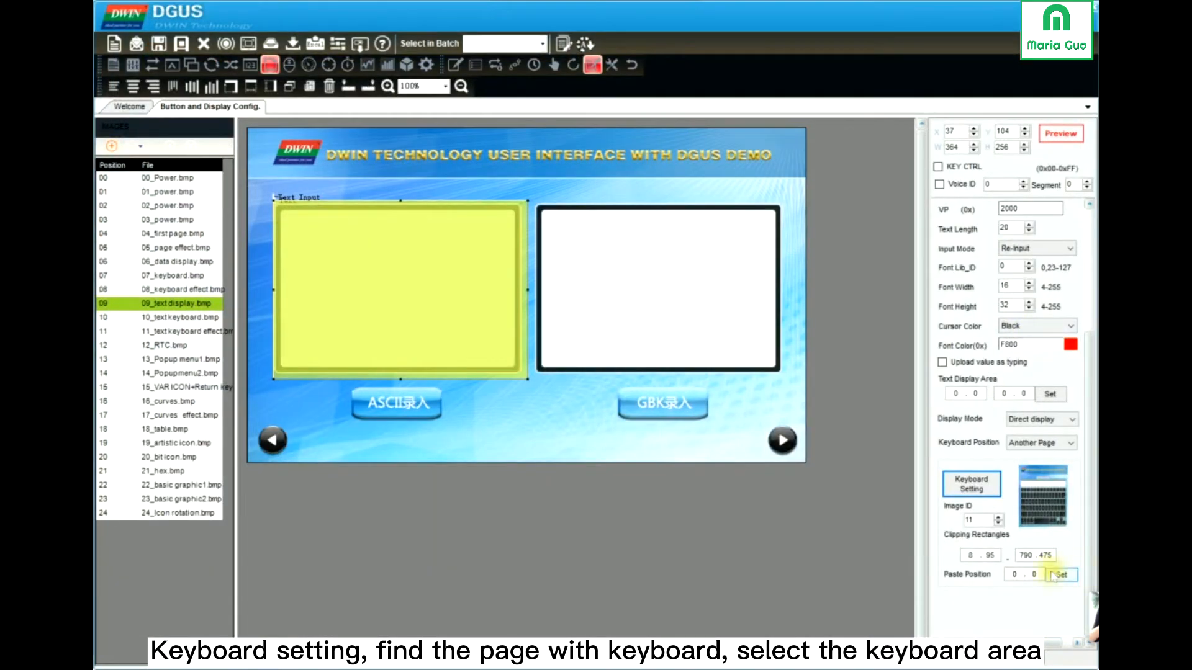
click(1014, 573)
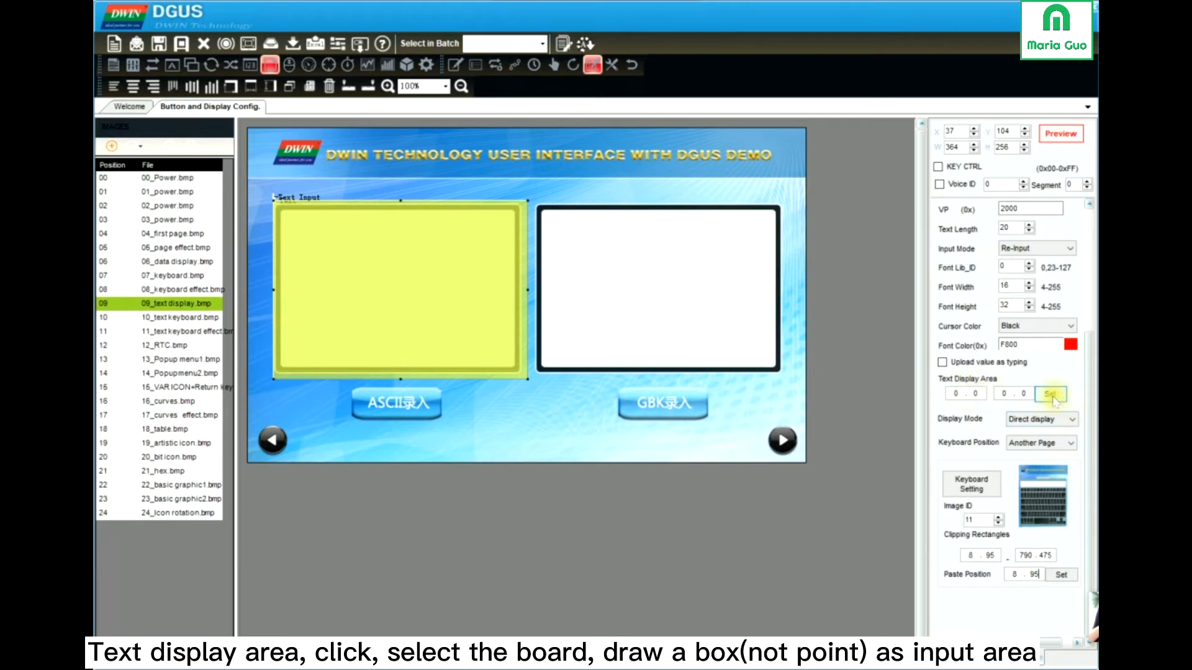
Draw the text display area over the keyboard's entry strip, 33,123 to 764,157
click(1050, 393)
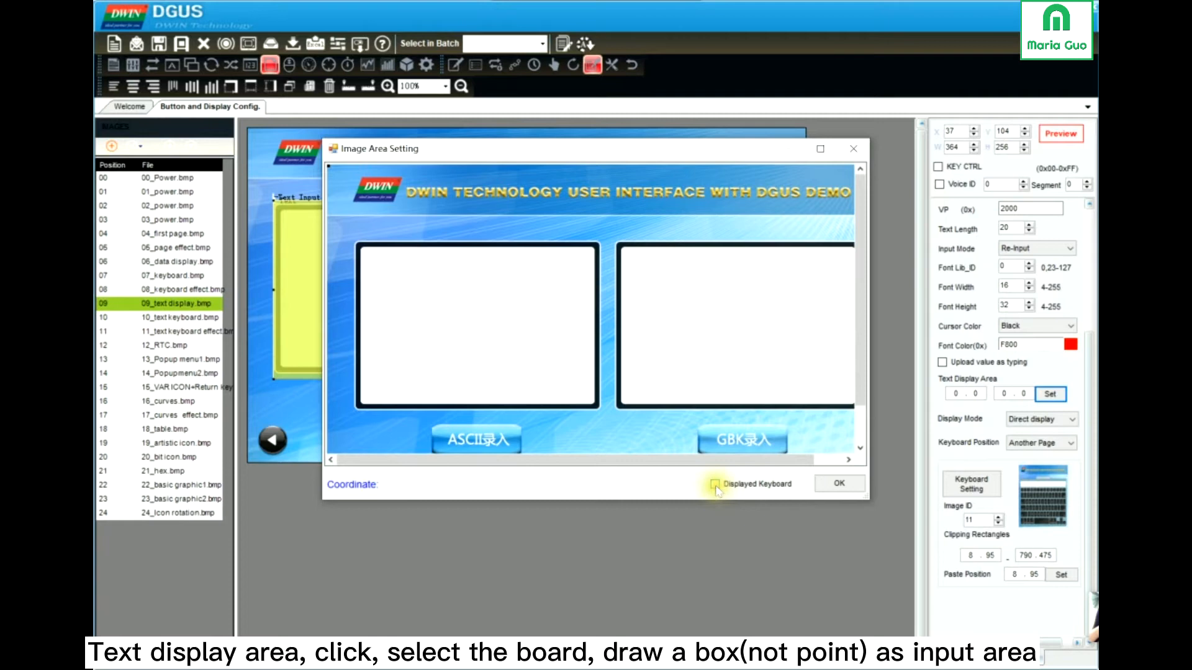
click(717, 484)
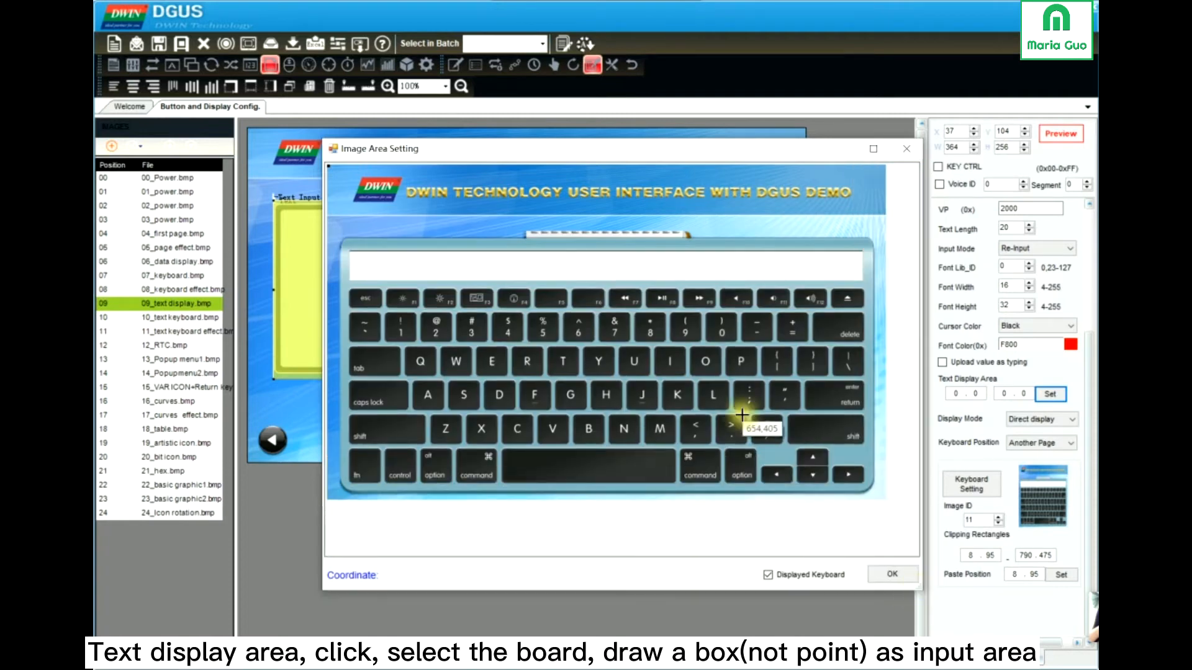
mouse_move(359, 254)
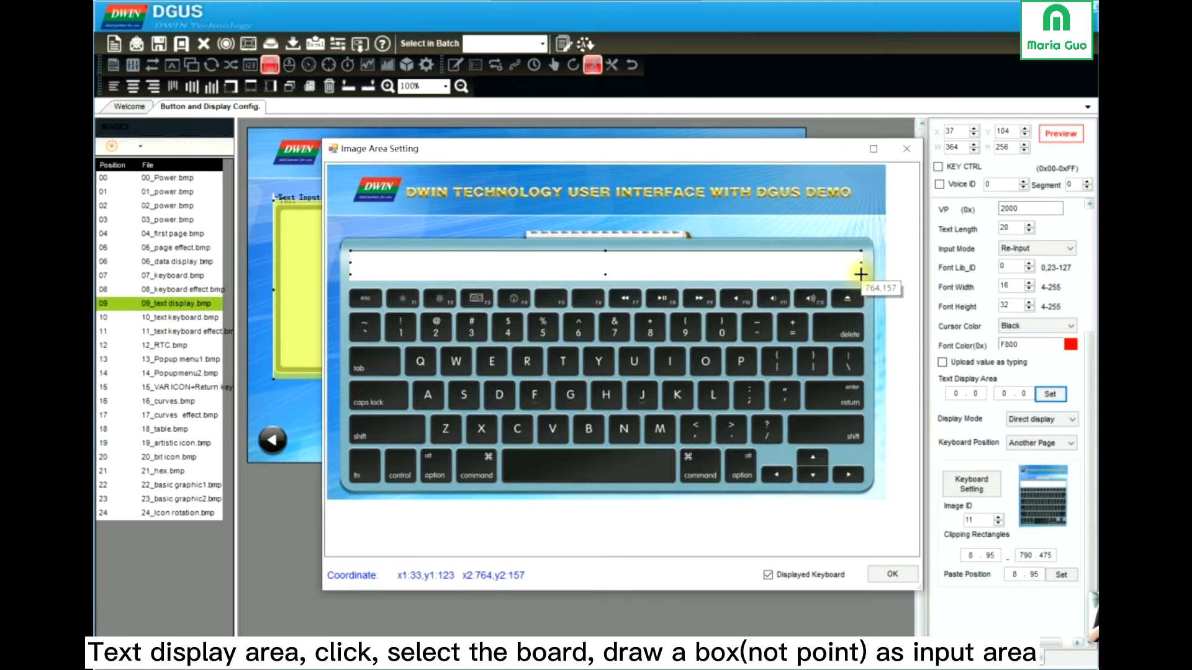
click(892, 573)
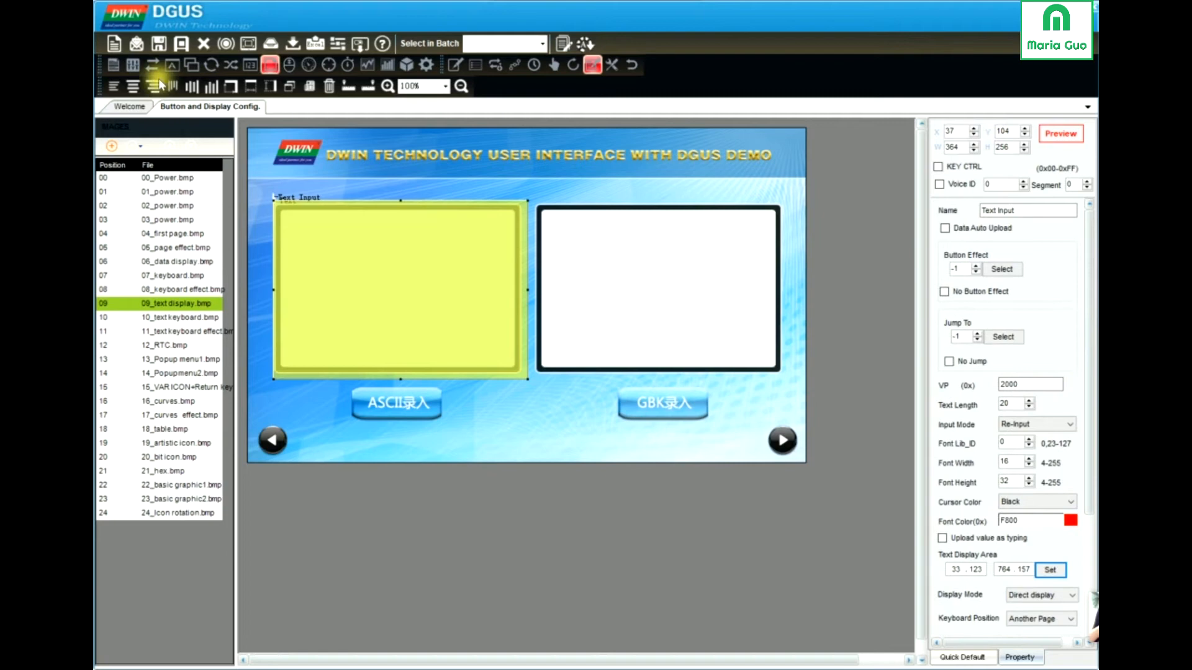
Save the project, then generate the config file, dismissing both completion messages
click(158, 43)
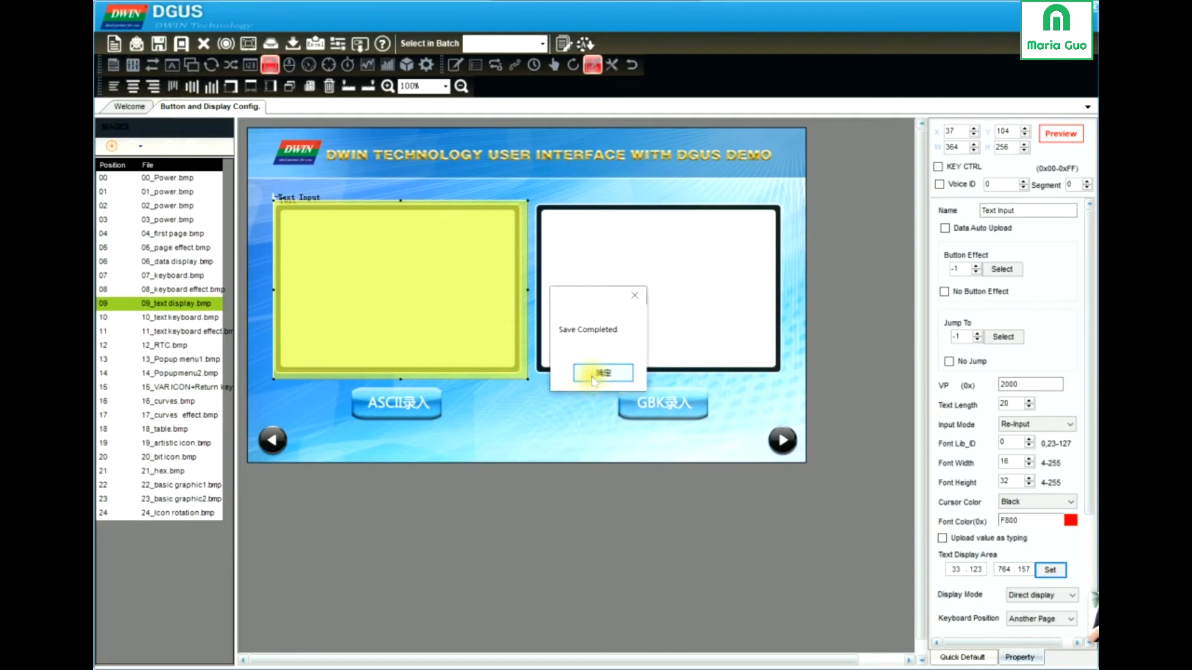
click(601, 373)
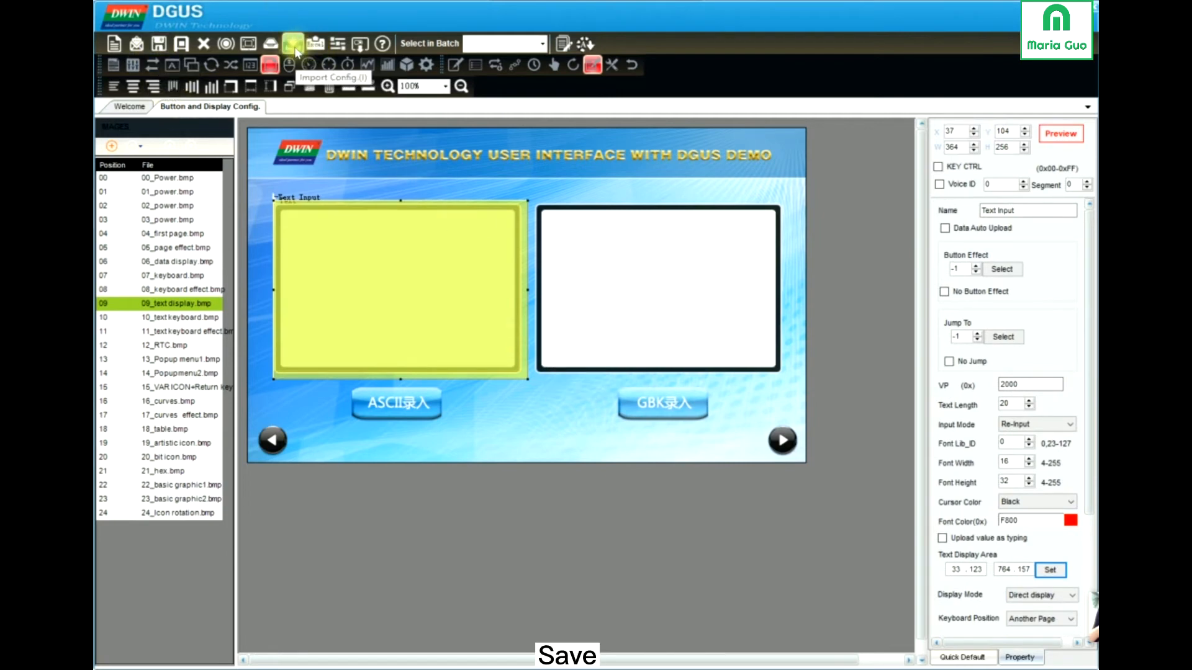
click(292, 44)
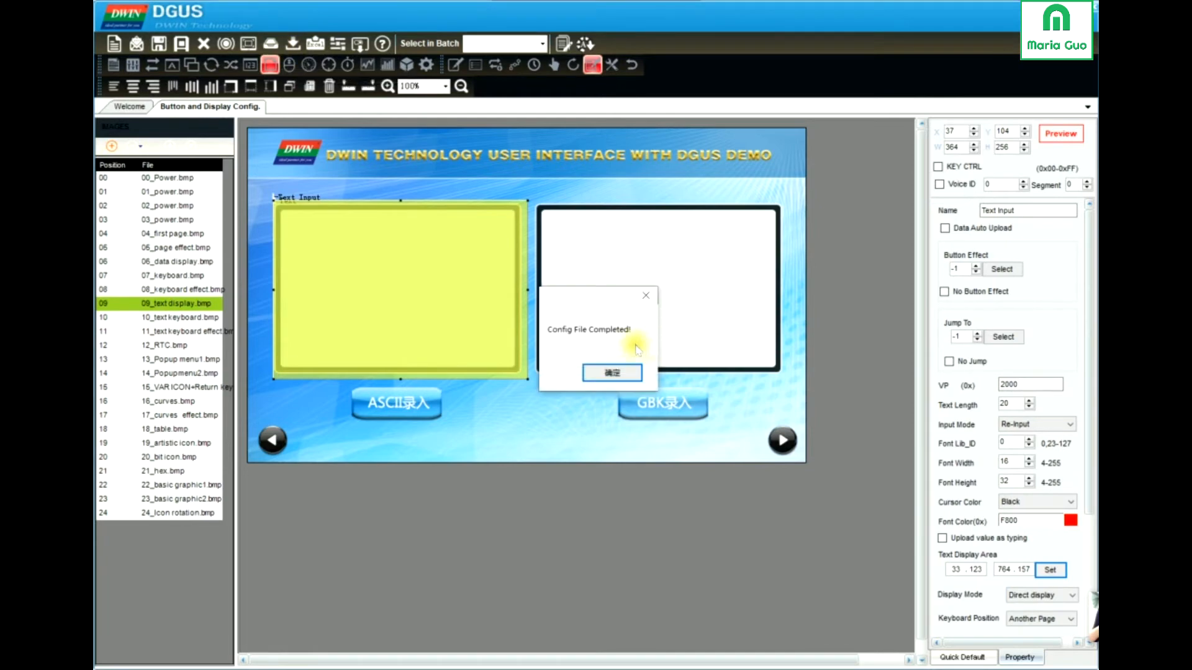
click(612, 372)
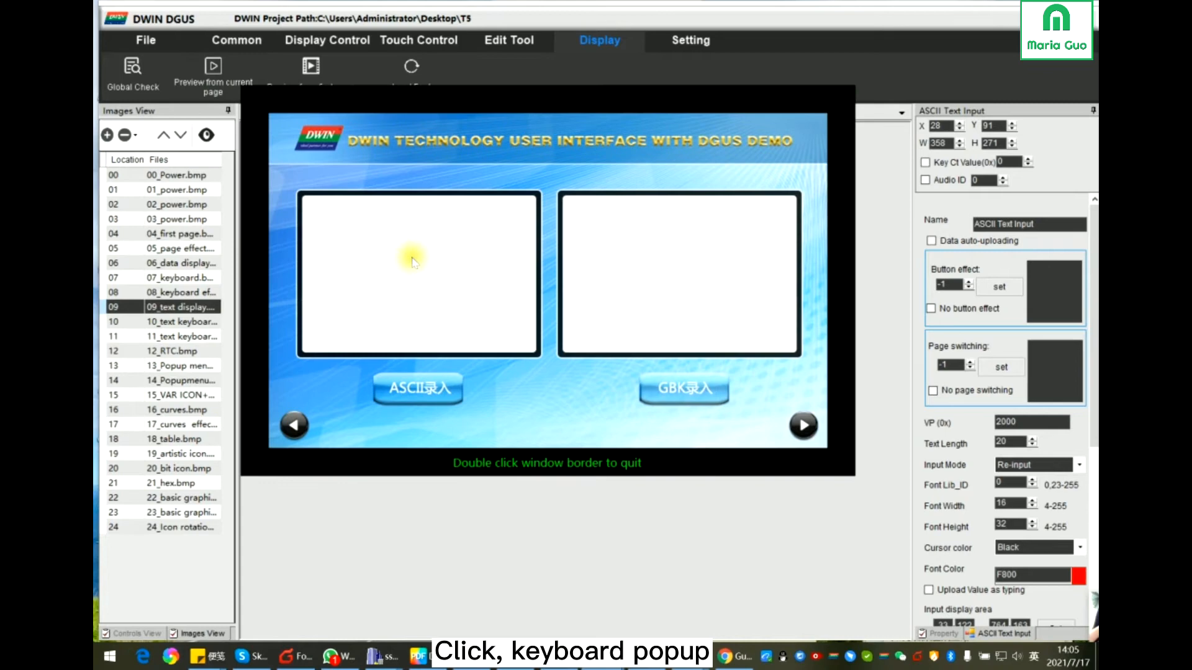
In preview, tap the input box to pop up the keyboard and type 'how are'
click(417, 274)
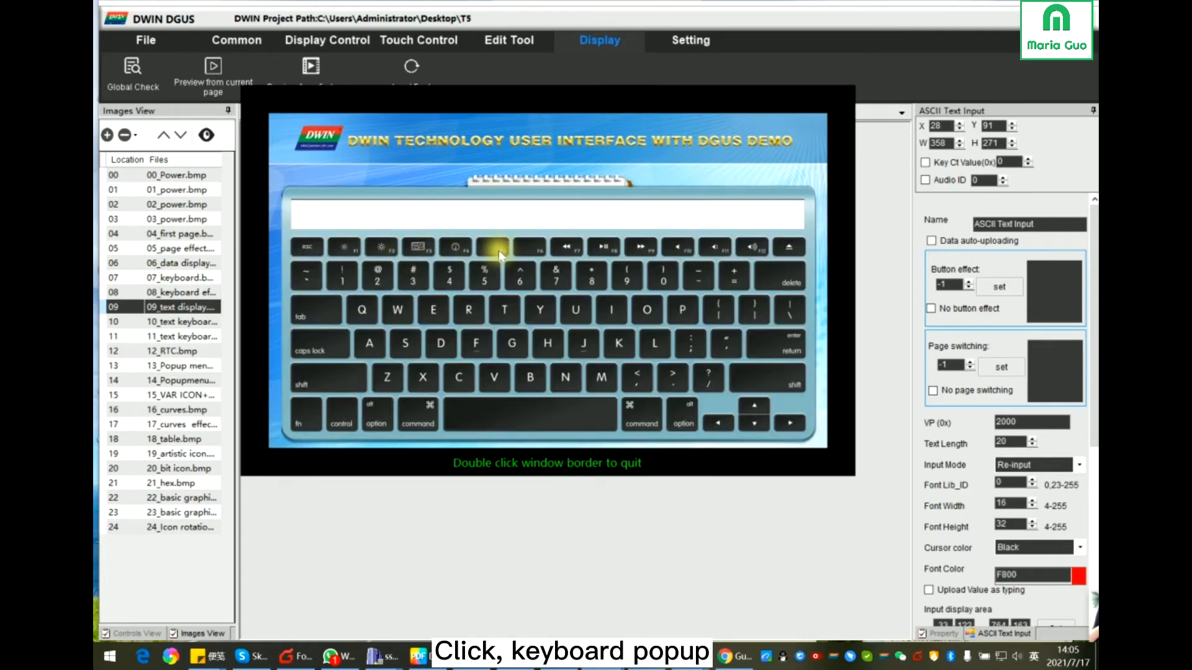
mouse_move(362, 312)
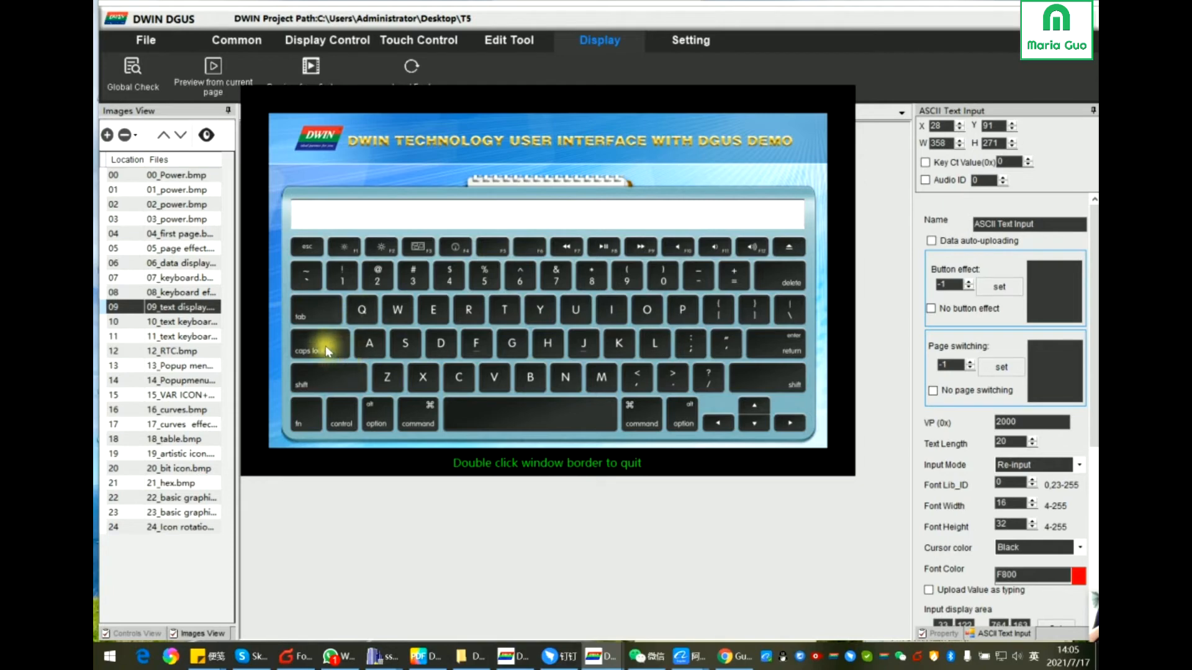
mouse_move(546, 343)
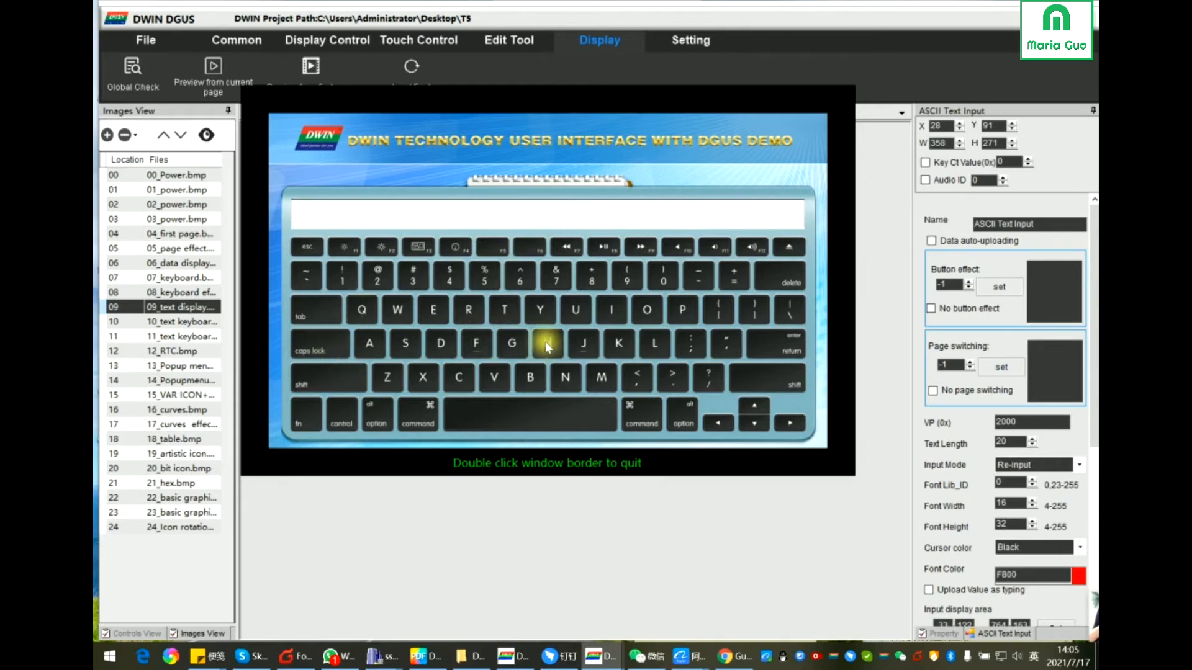
click(546, 343)
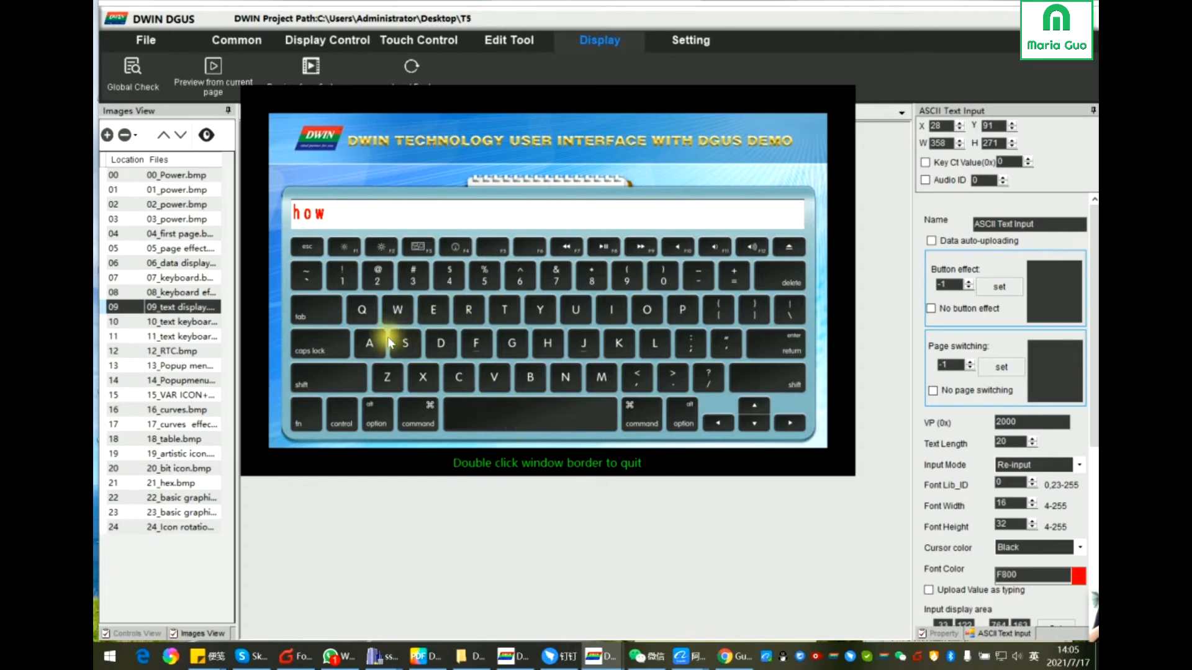
click(432, 310)
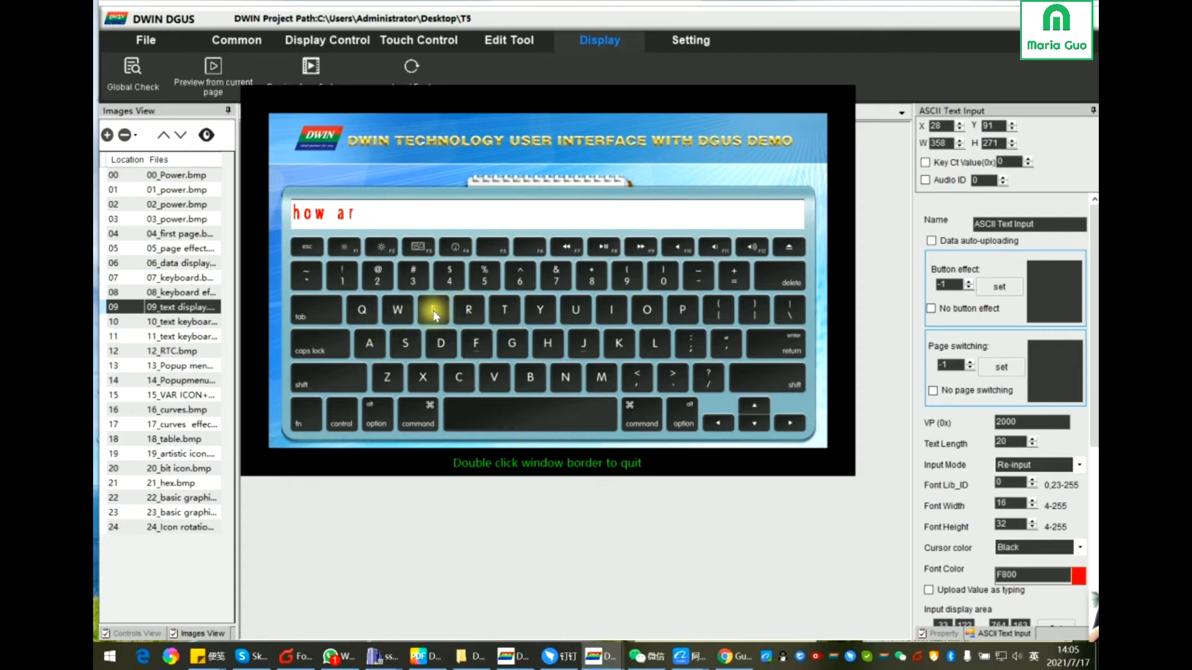
click(433, 310)
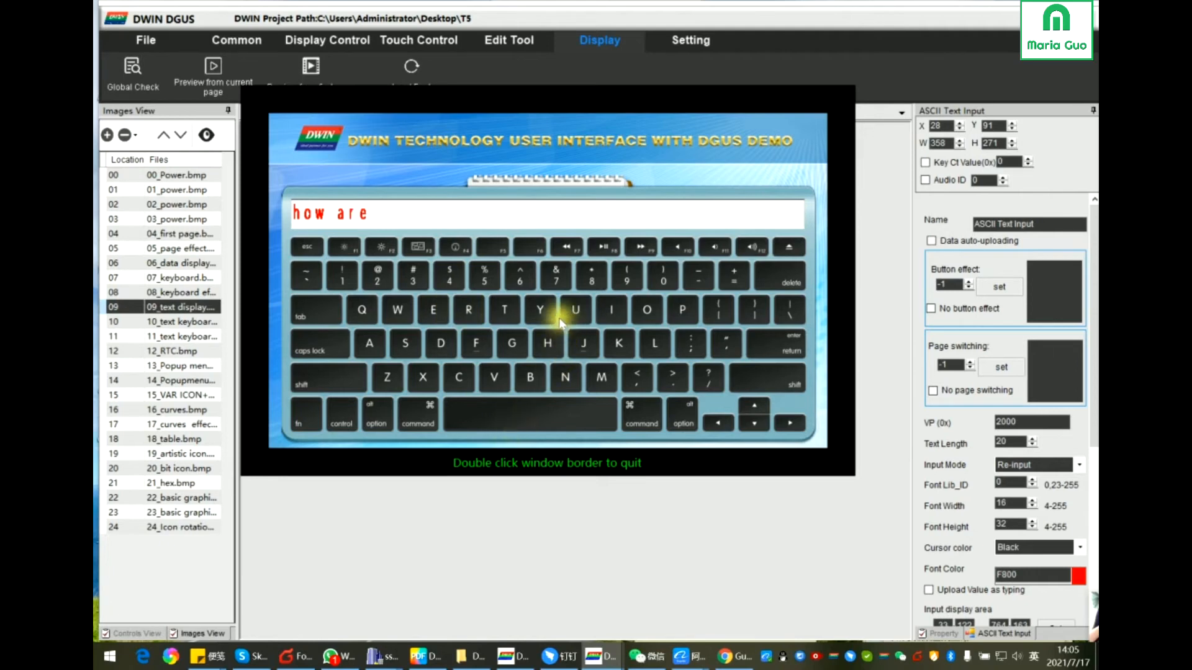
click(576, 311)
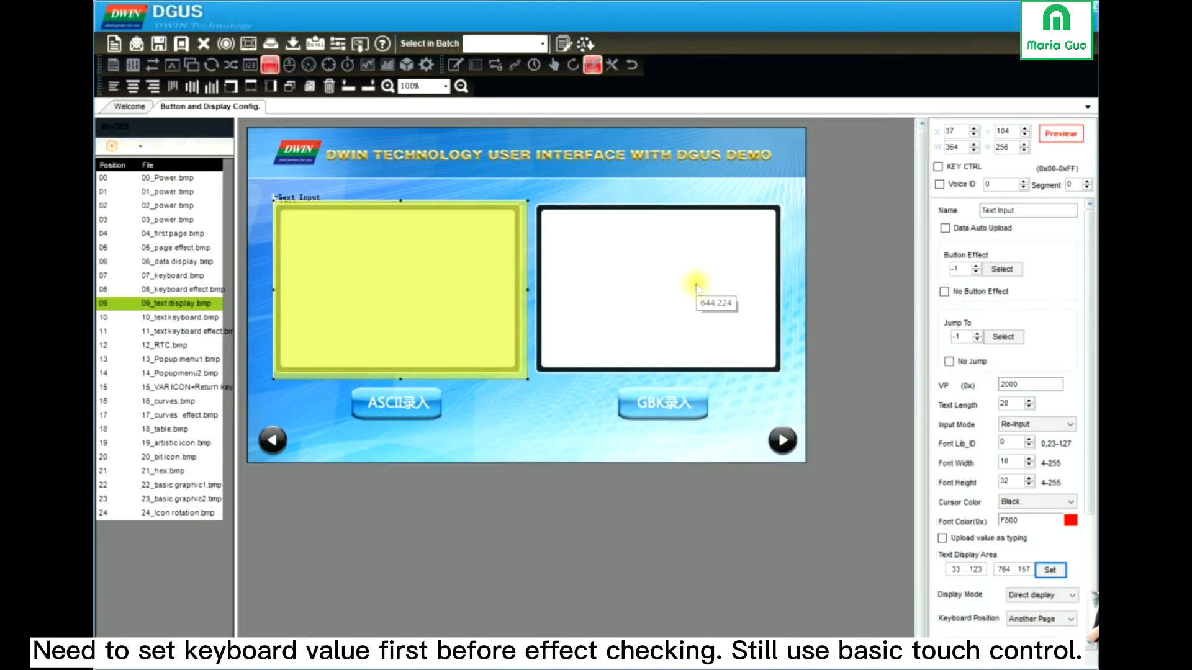
Switch the editing canvas to page 11, the '11_text keyboard effect' image
click(167, 331)
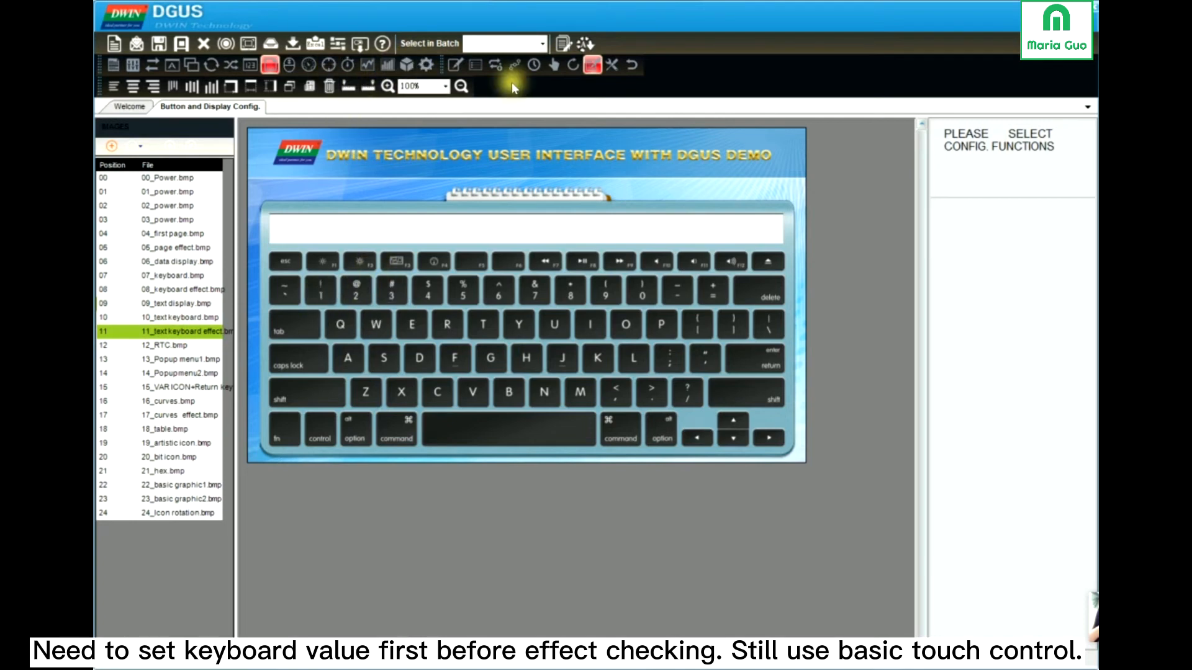
mouse_move(554, 67)
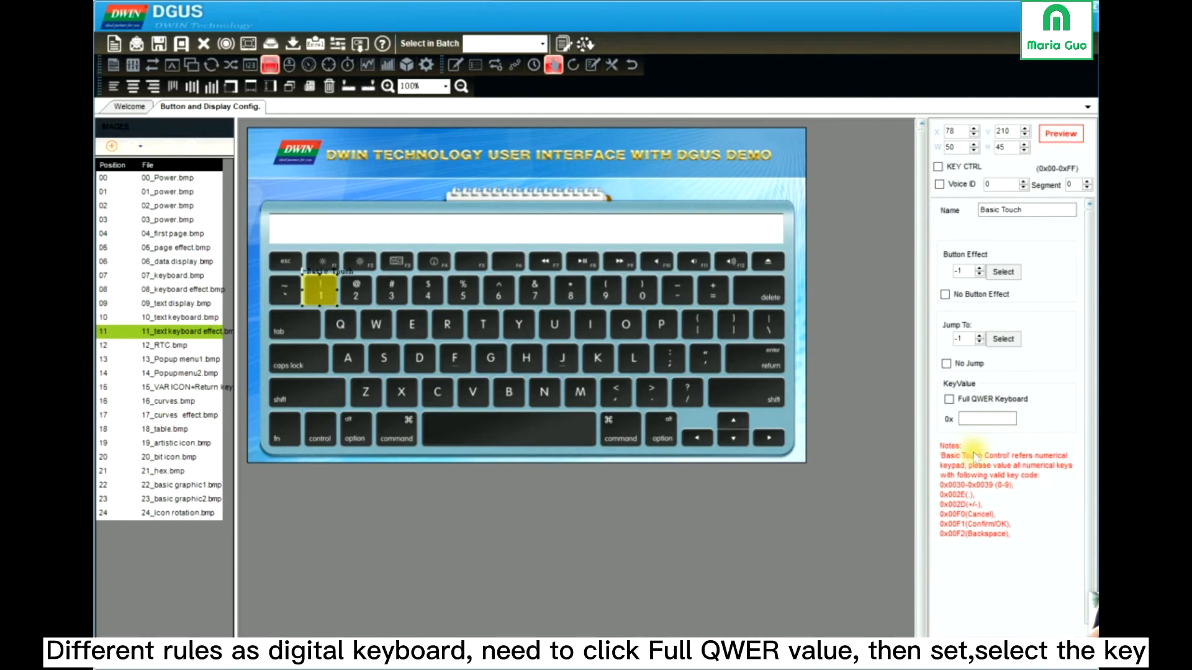
Add Full QWER Basic Touch keys over 1, W and return, coding return 00F1
click(986, 419)
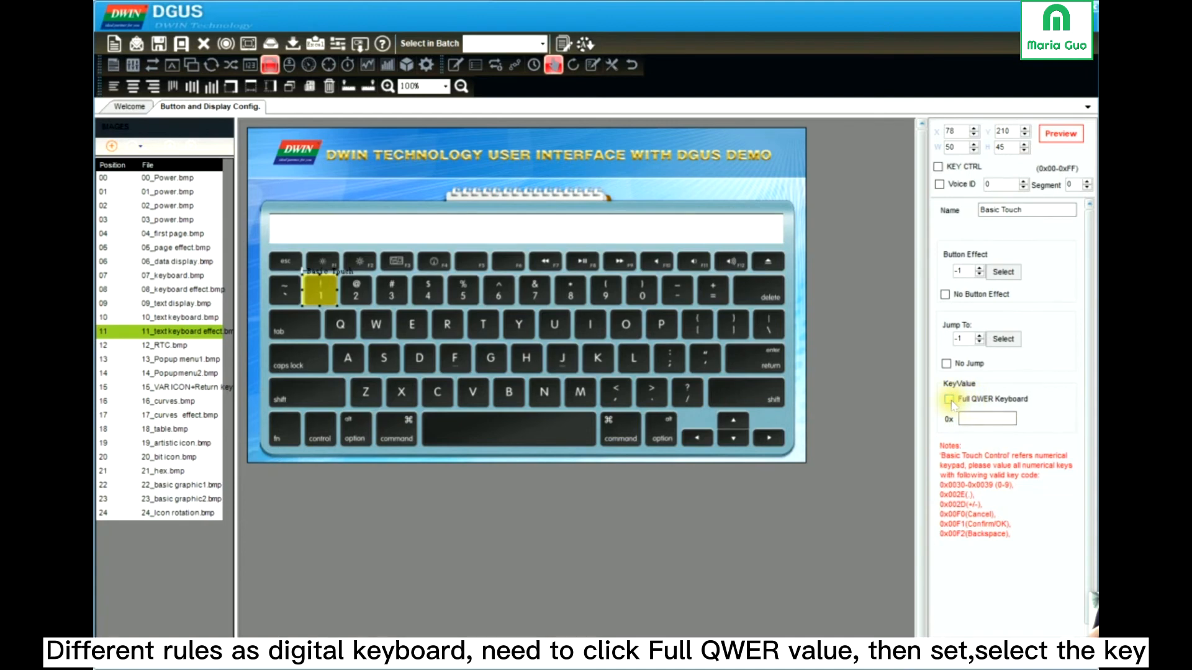
click(948, 399)
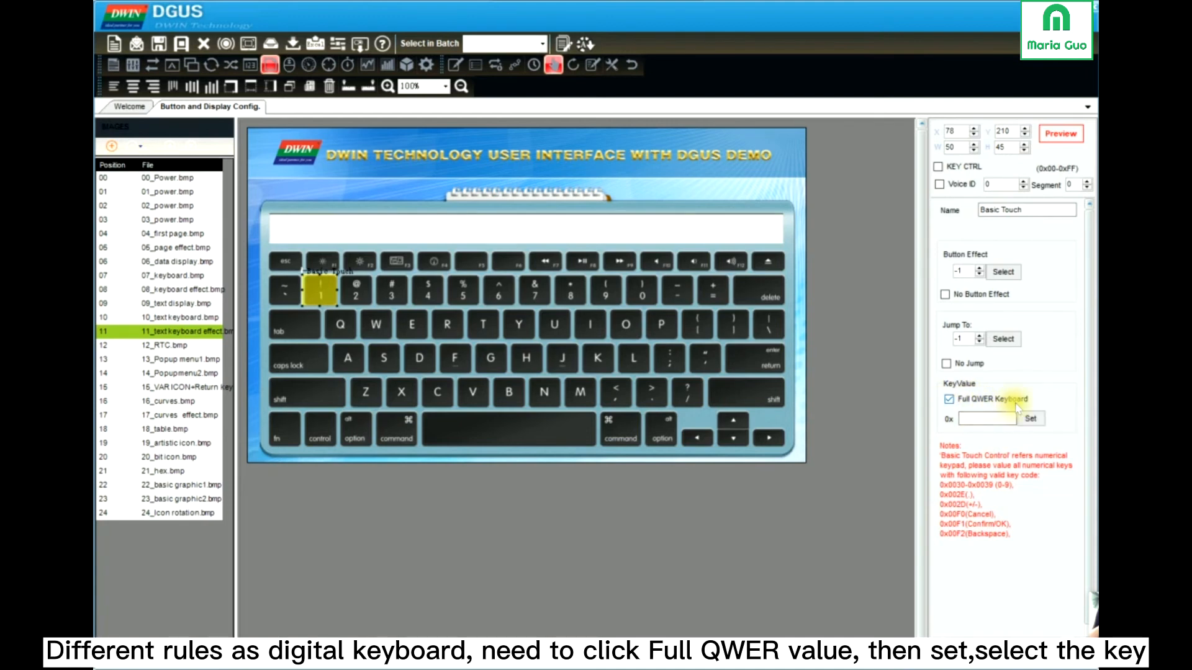
click(1029, 419)
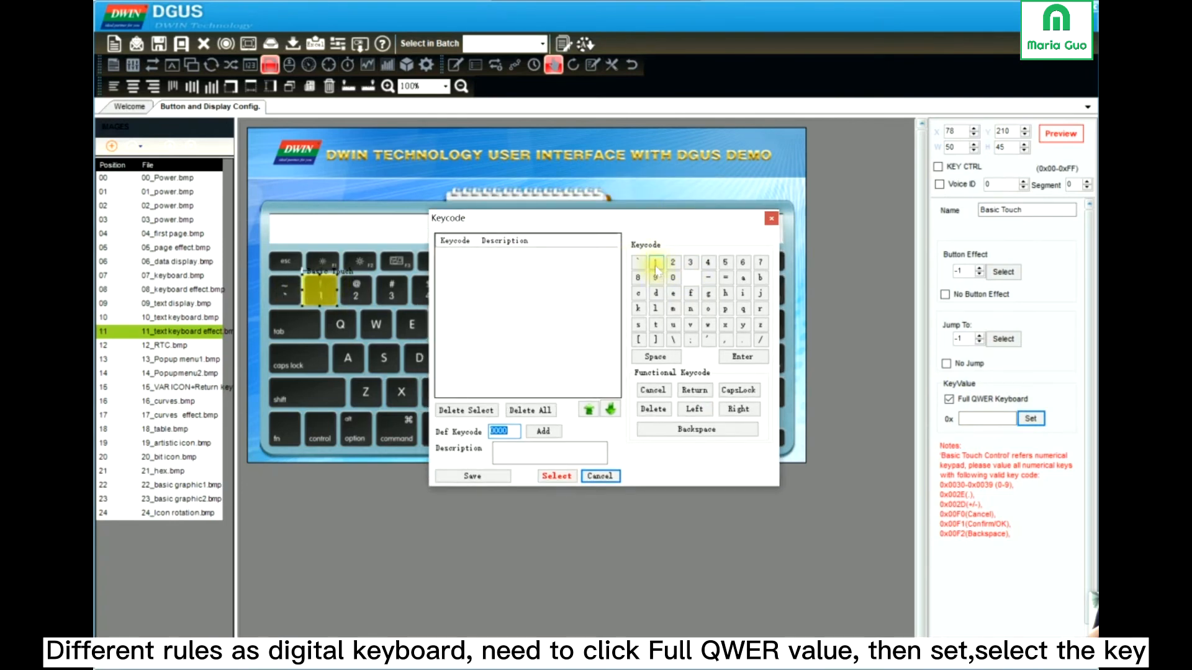
click(600, 476)
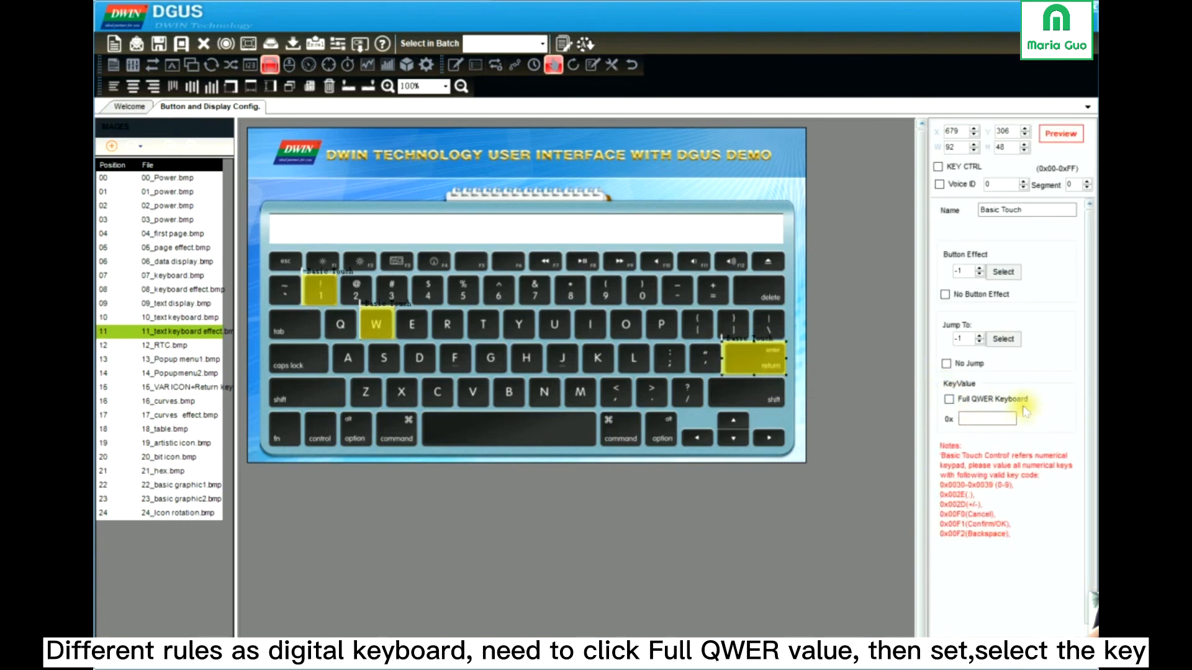
click(948, 399)
text(00F1)
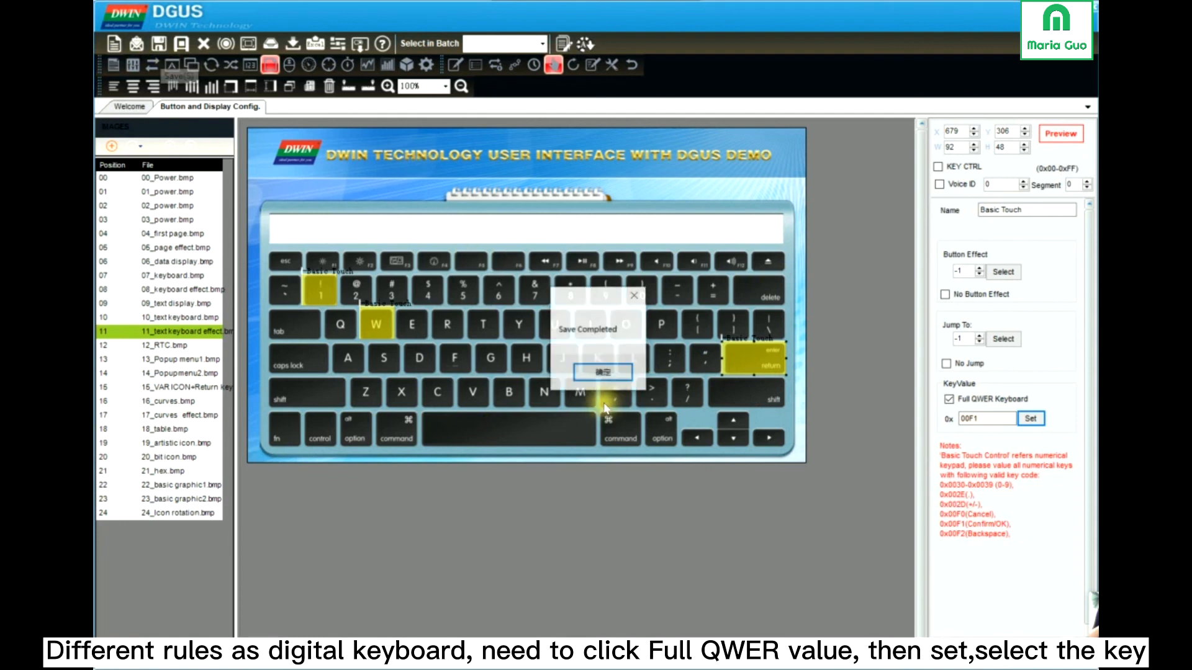
Dismiss Save Completed, then generate the config file and confirm its completion
click(602, 372)
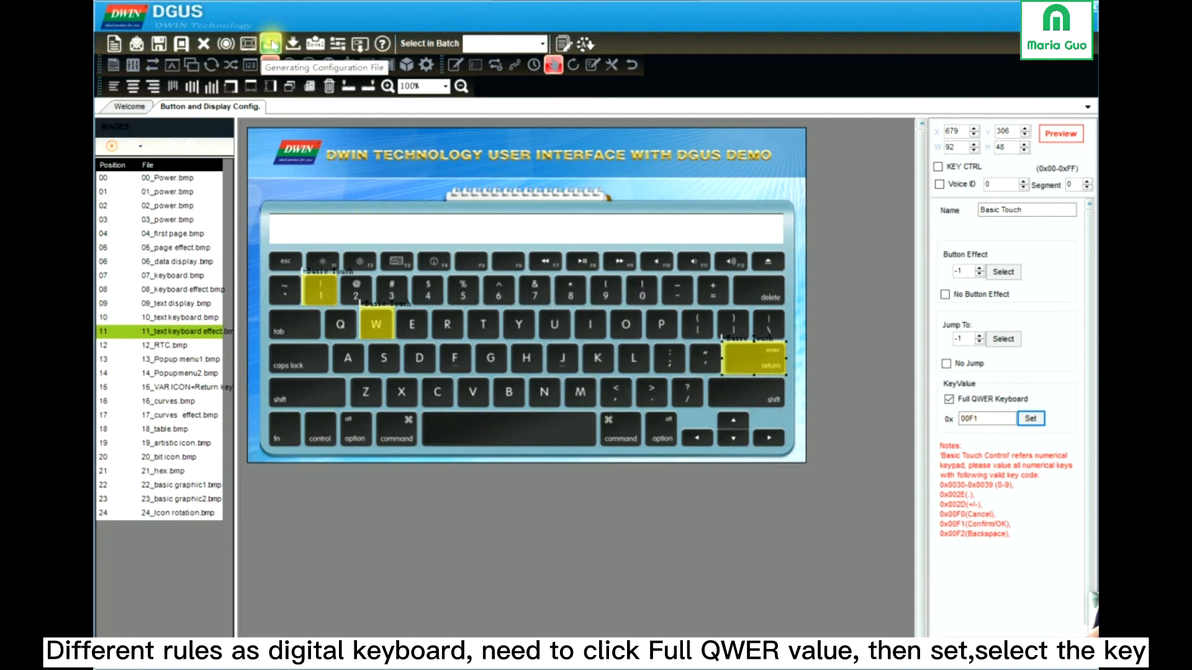
click(270, 44)
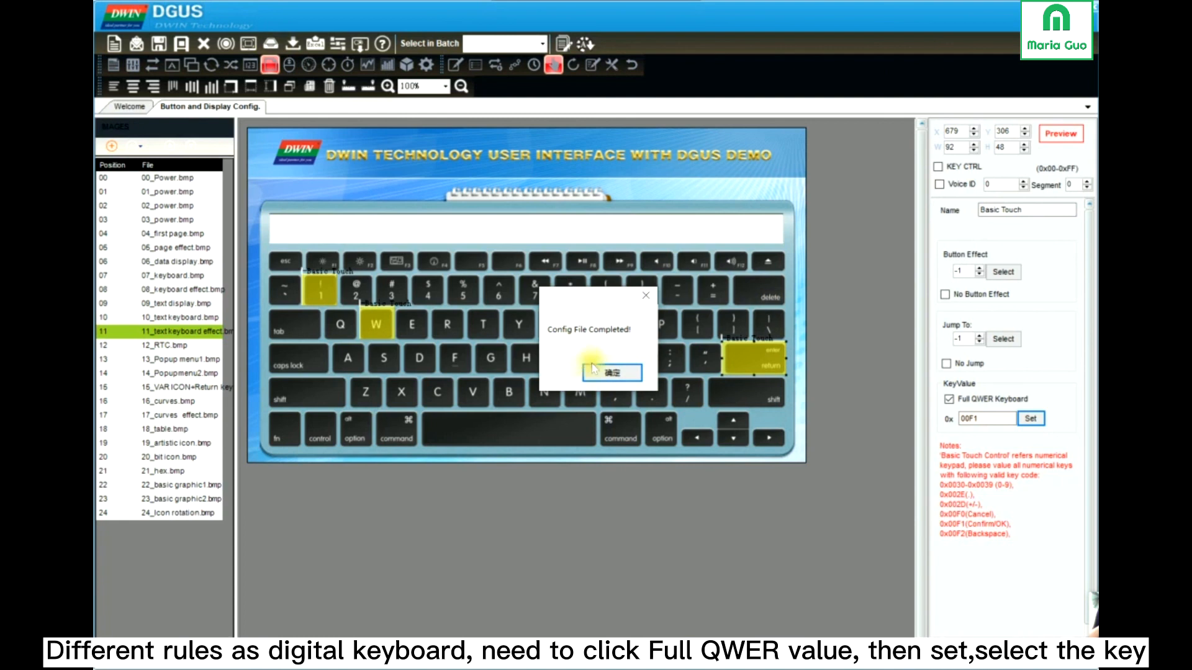
click(611, 373)
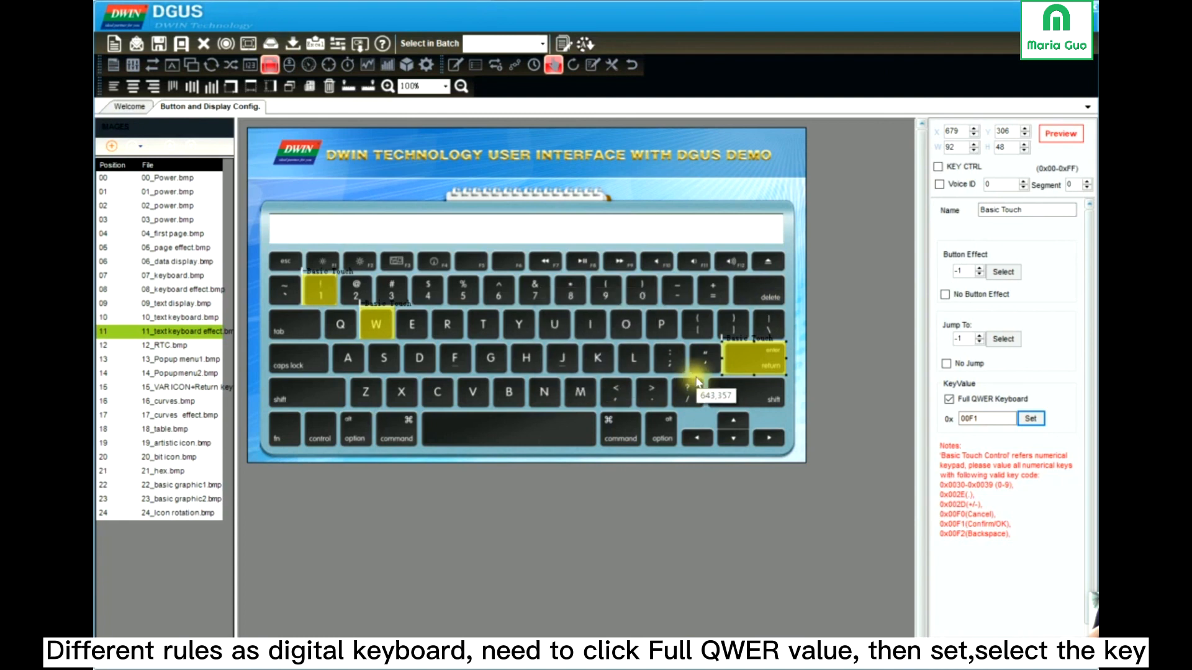